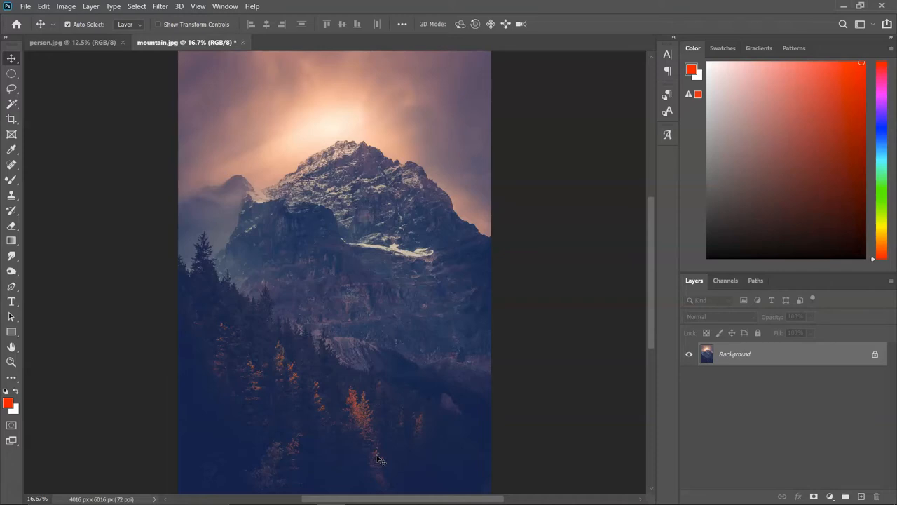
{"action": "mouse_move", "coordinate": [566, 286]}
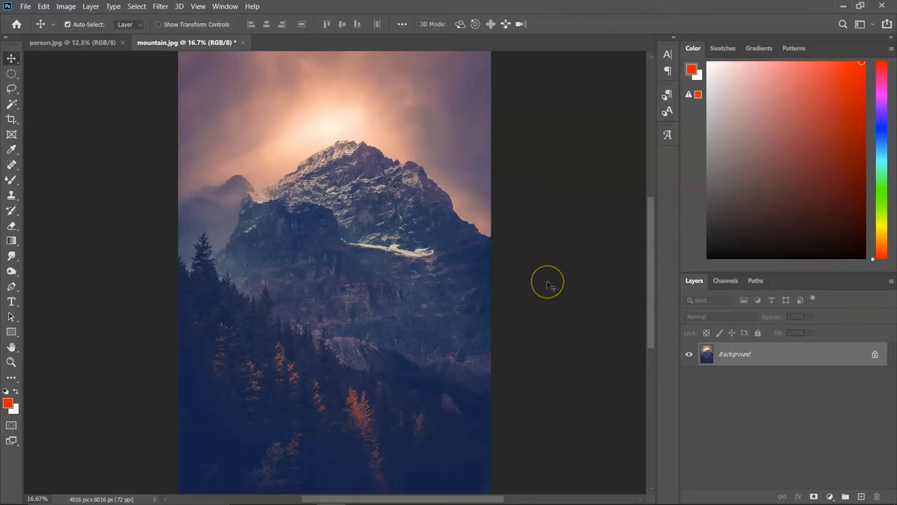
{"action": "mouse_move", "coordinate": [549, 285]}
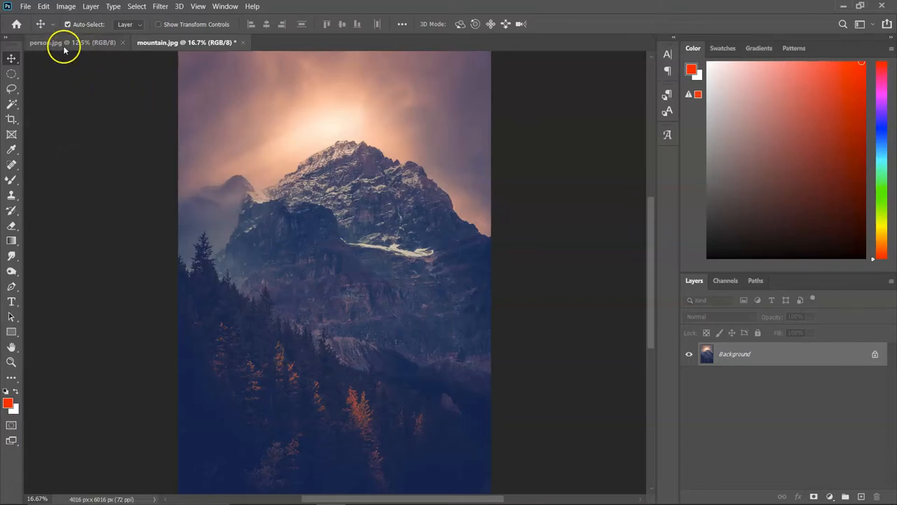
Step: Compare the portrait and mountain photos, then switch to the portrait to copy it
{"action": "left_click", "coordinate": [72, 42]}
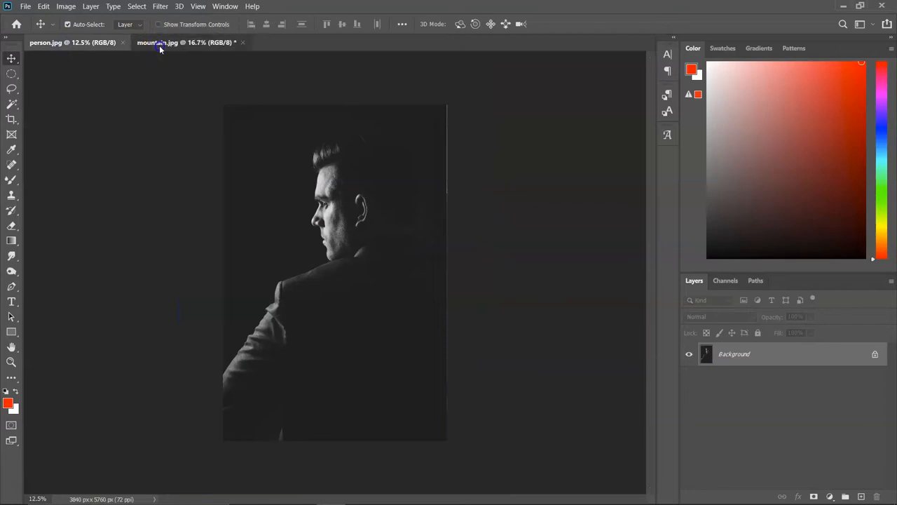
{"action": "left_click", "coordinate": [186, 42]}
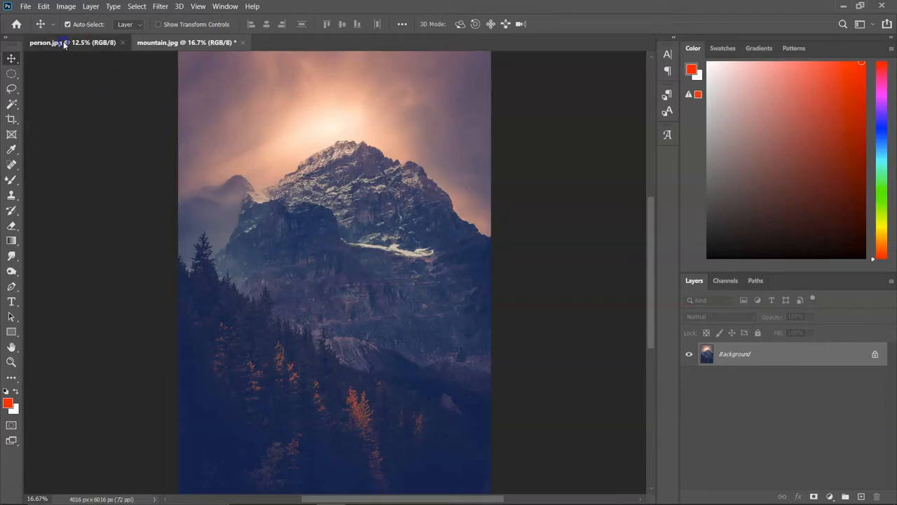
{"action": "left_click", "coordinate": [46, 42]}
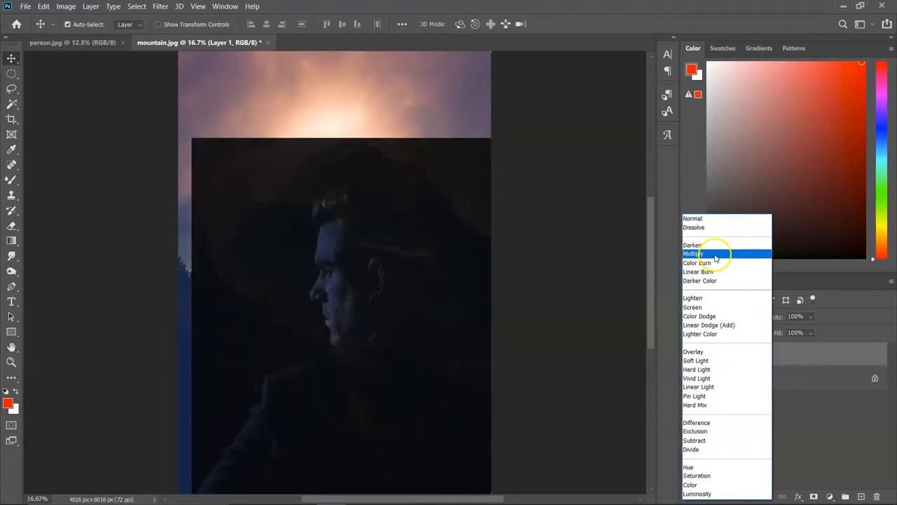
Step: Set the portrait layer to Lighten blend and shift it down and right
{"action": "left_click", "coordinate": [693, 307]}
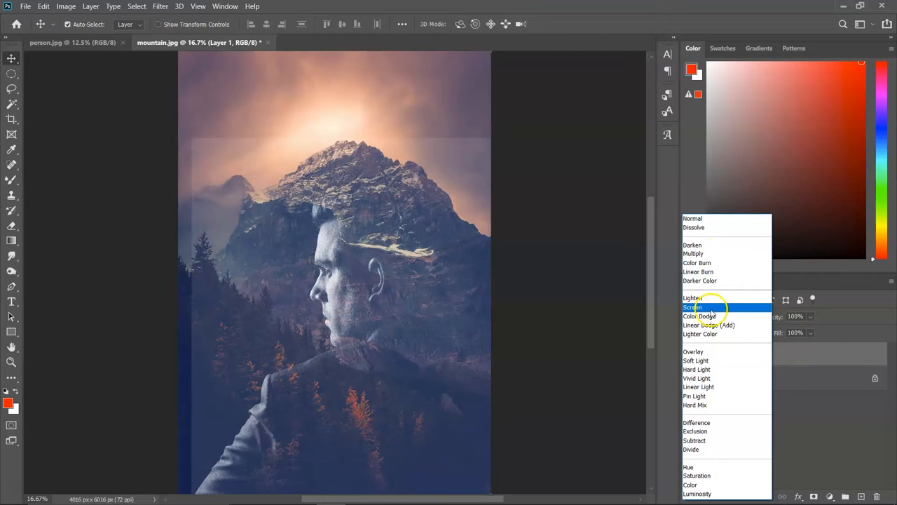
{"action": "left_click", "coordinate": [692, 298]}
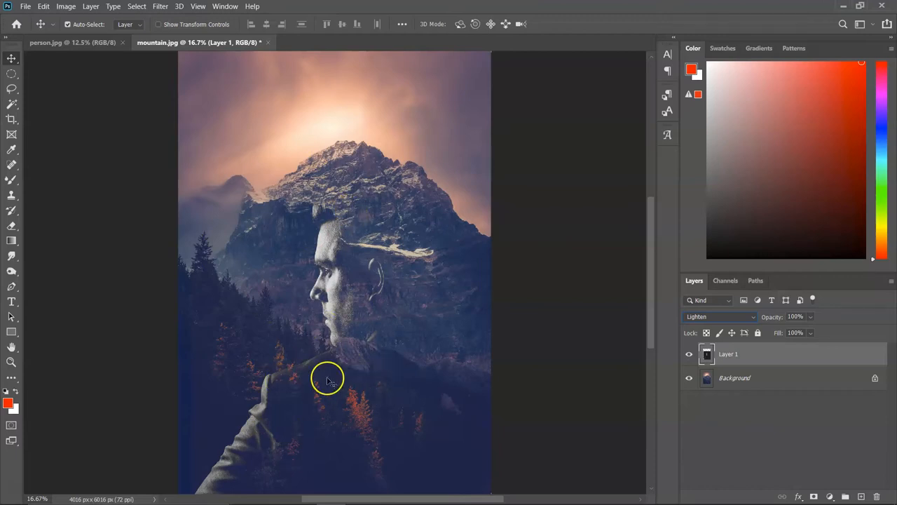
{"action": "left_click_drag", "start_coordinate": [328, 378], "coordinate": [370, 349]}
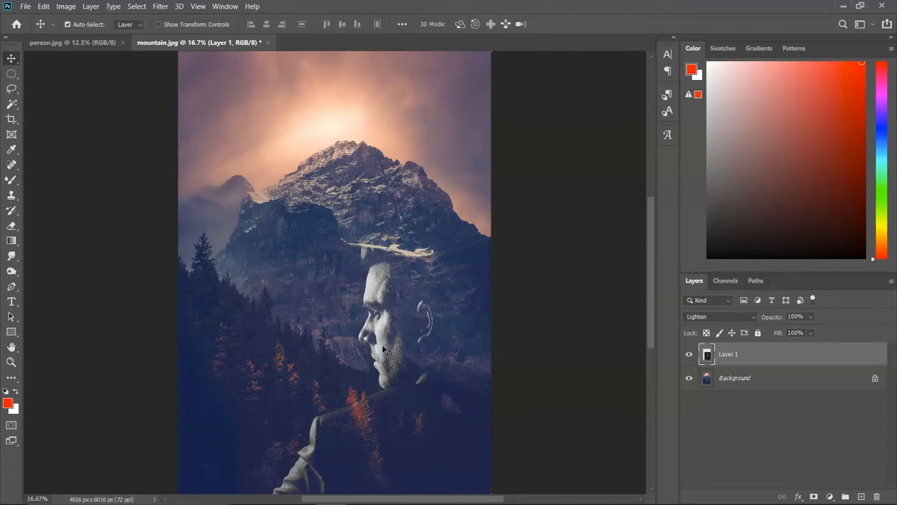
{"action": "mouse_move", "coordinate": [153, 261]}
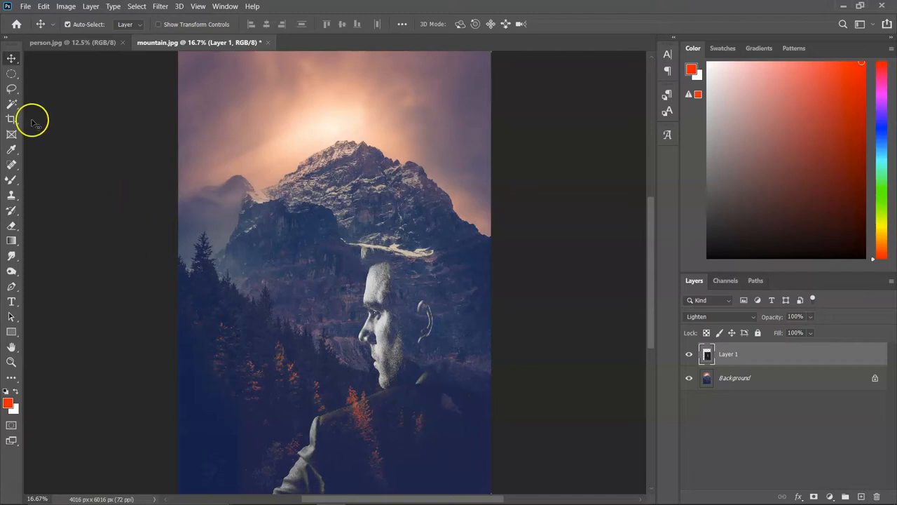
{"action": "mouse_move", "coordinate": [10, 228]}
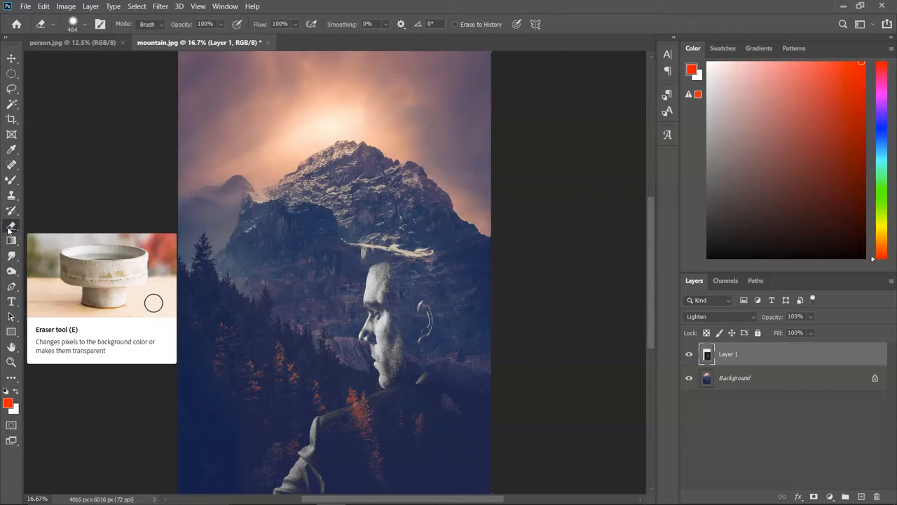
{"action": "mouse_move", "coordinate": [92, 53]}
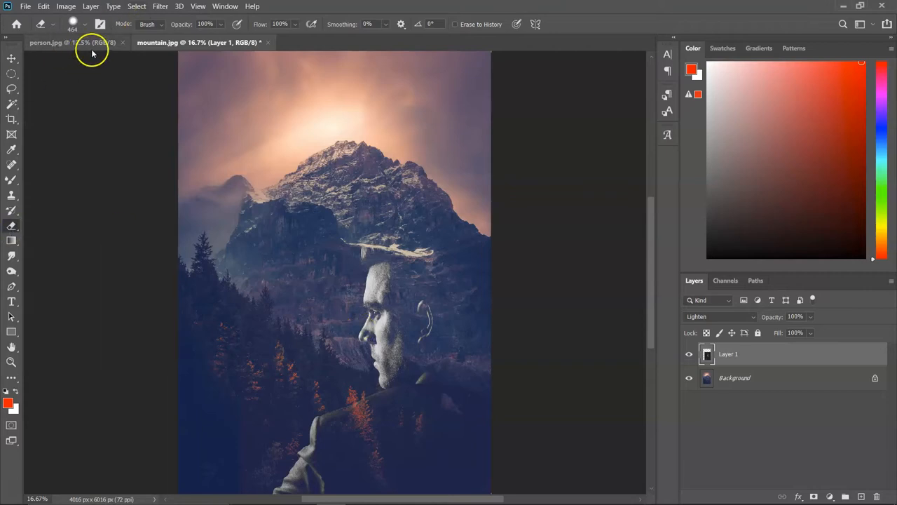
Step: Erase Layer 1's shoulders and lower body, then show the History panel
{"action": "left_click", "coordinate": [84, 24]}
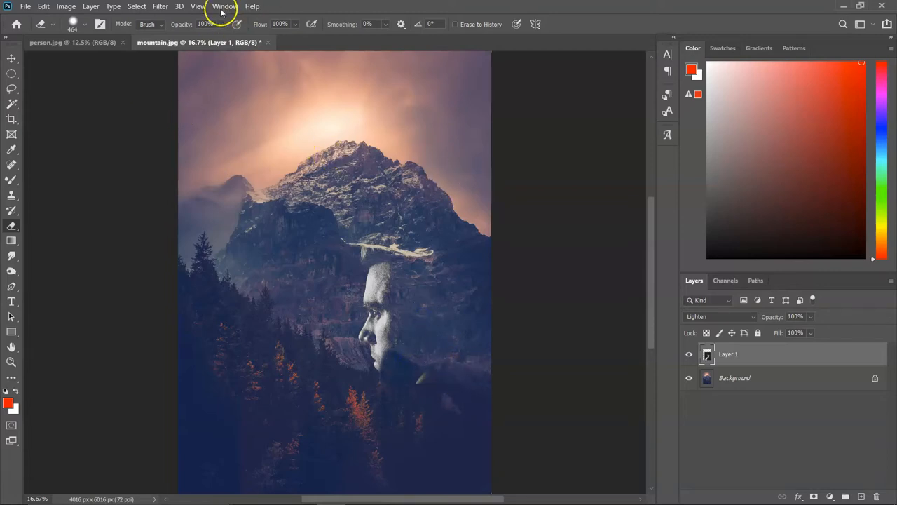
{"action": "left_click", "coordinate": [225, 6]}
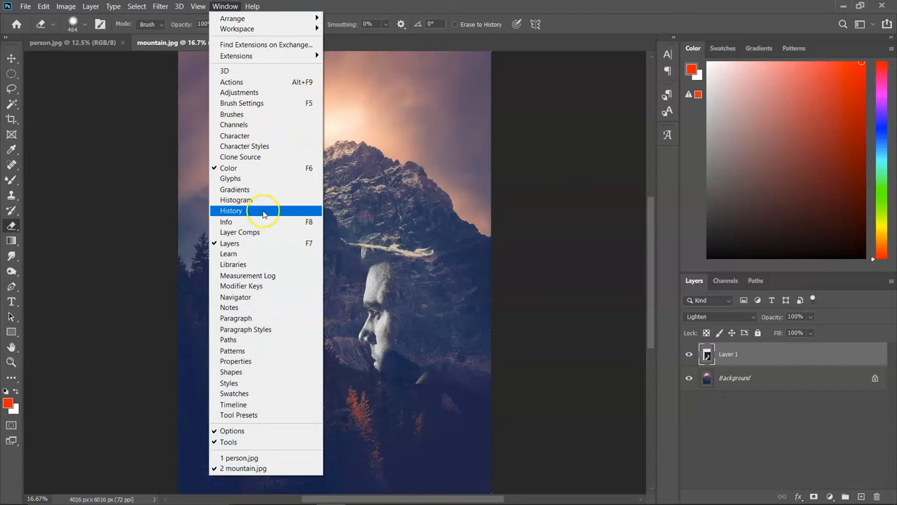
{"action": "left_click", "coordinate": [231, 210]}
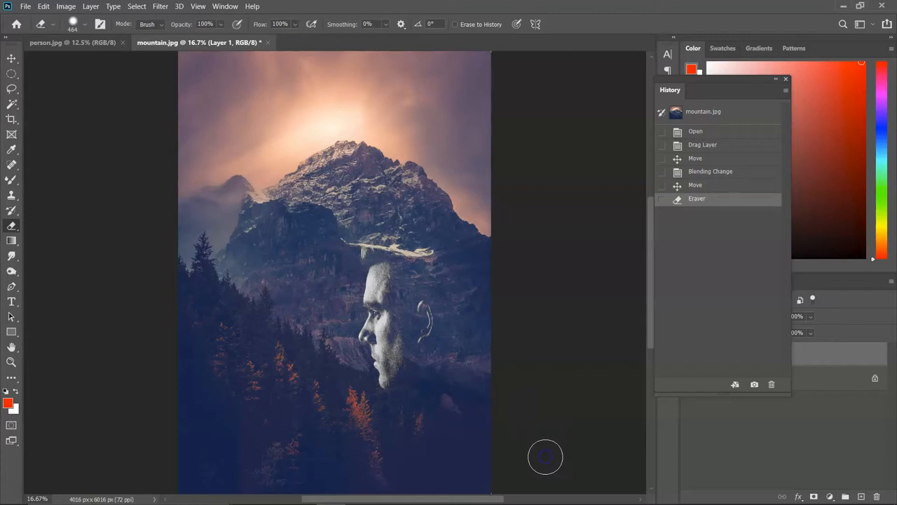
{"action": "mouse_move", "coordinate": [405, 218]}
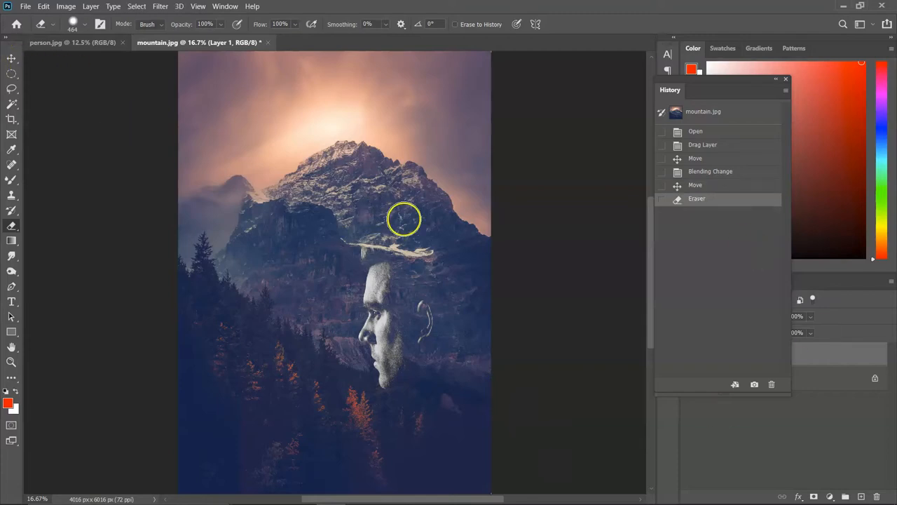
{"action": "mouse_move", "coordinate": [312, 204]}
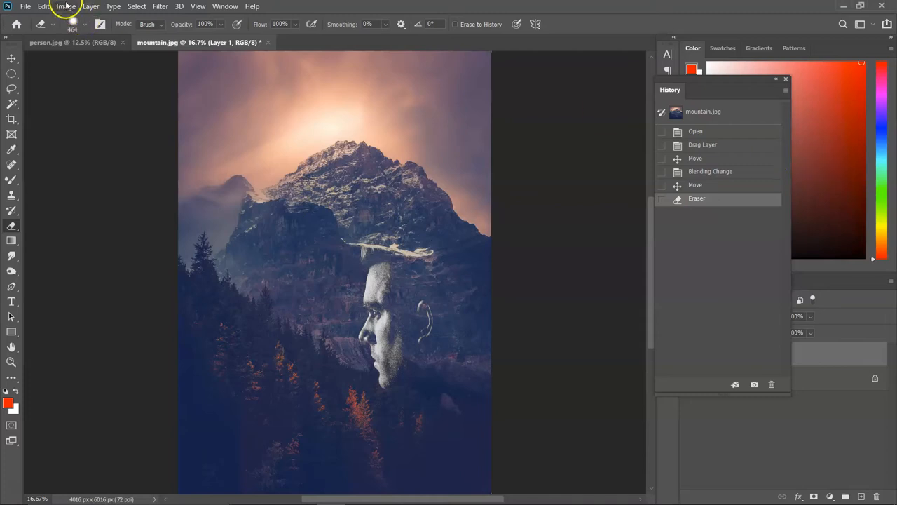
Step: Free Transform the face to about 130% and drag it left
{"action": "left_click", "coordinate": [43, 6]}
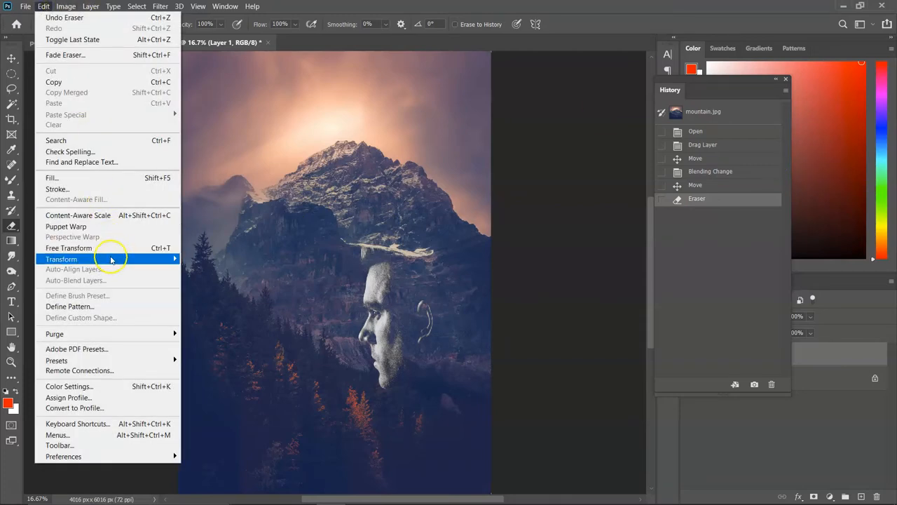
{"action": "mouse_move", "coordinate": [61, 259]}
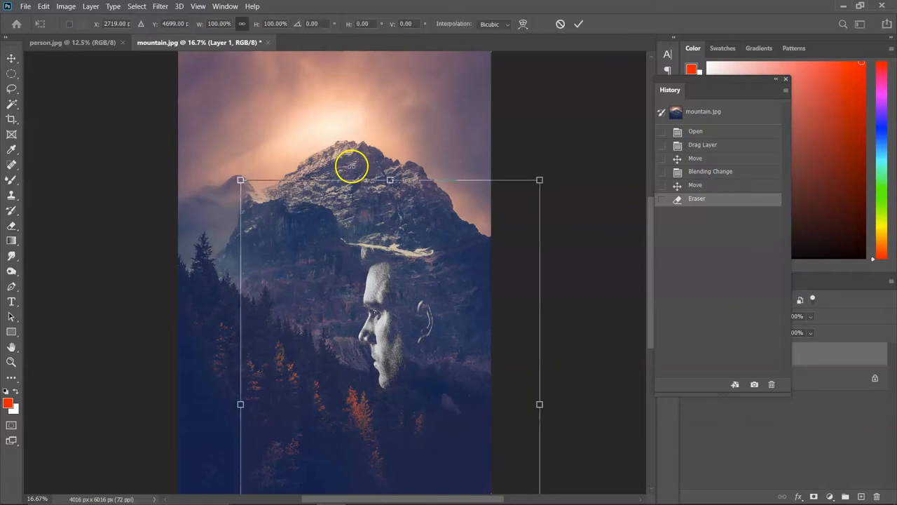
{"action": "mouse_move", "coordinate": [240, 181]}
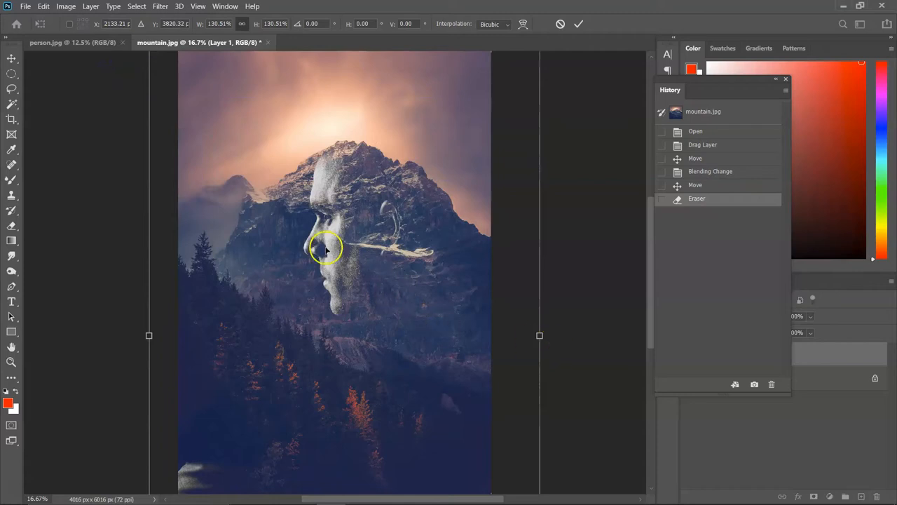
{"action": "left_click_drag", "start_coordinate": [326, 248], "coordinate": [383, 334]}
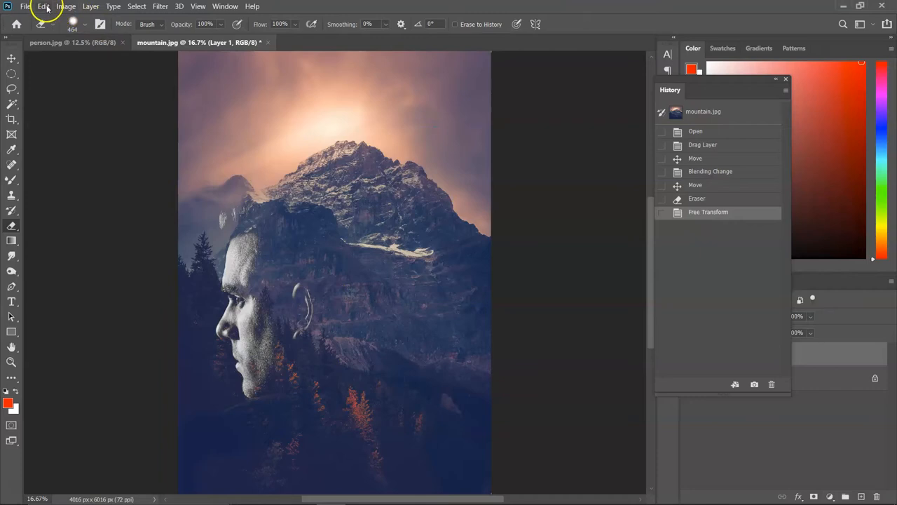
Step: Flip the face horizontally, then move and rescale it to the lower left
{"action": "left_click", "coordinate": [43, 7]}
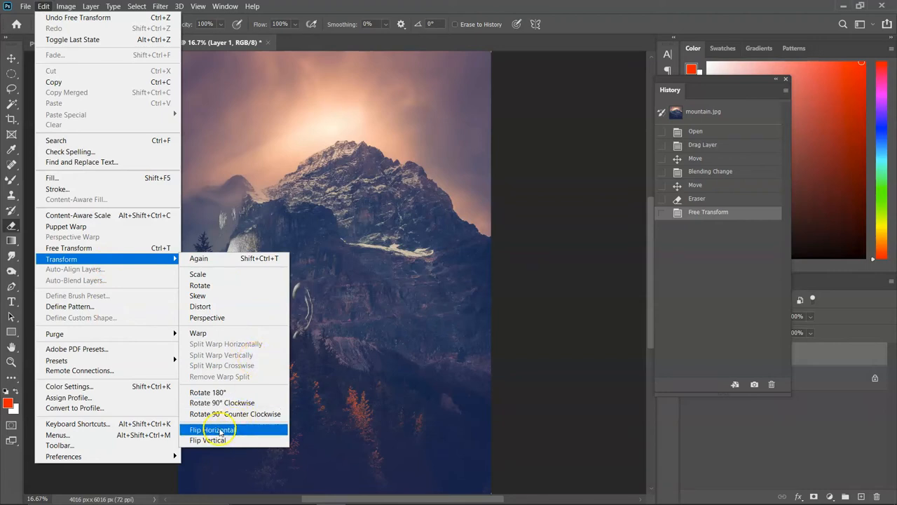
{"action": "left_click", "coordinate": [208, 429]}
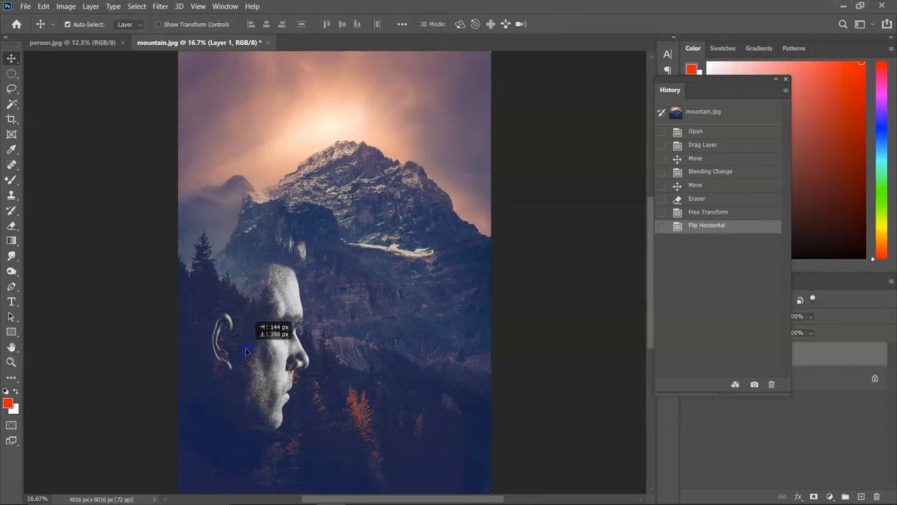
{"action": "left_click_drag", "start_coordinate": [246, 350], "coordinate": [182, 252]}
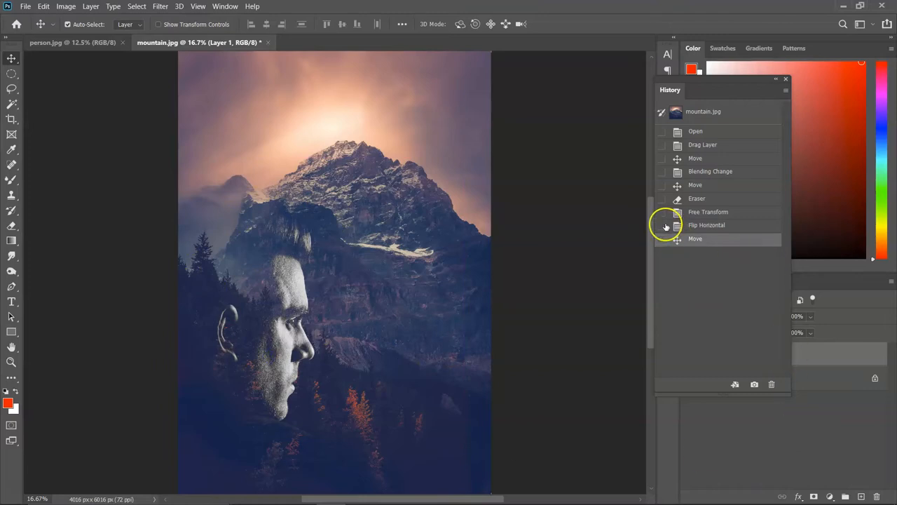
{"action": "mouse_move", "coordinate": [662, 227]}
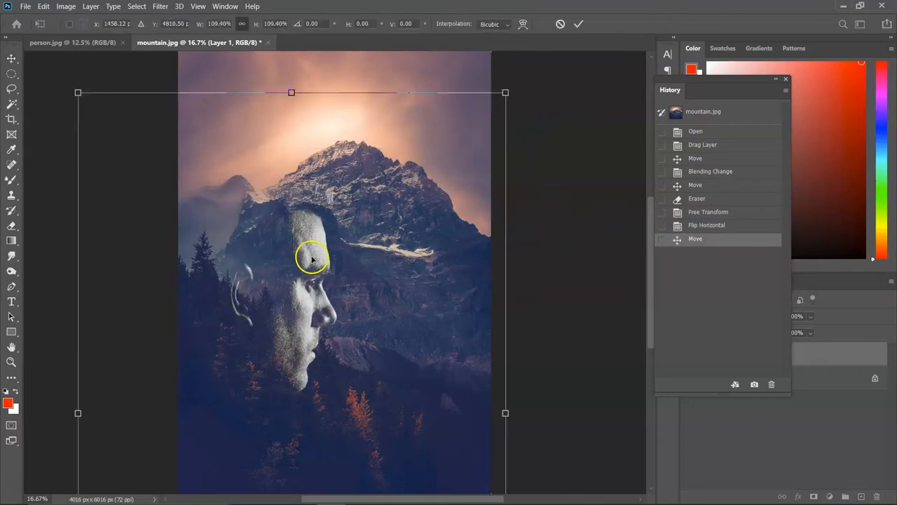
{"action": "left_click_drag", "start_coordinate": [312, 259], "coordinate": [308, 305]}
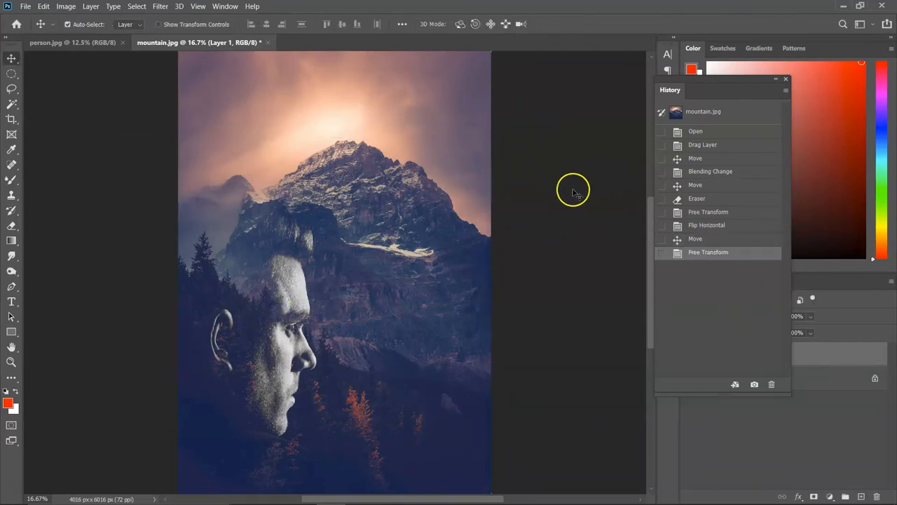
{"action": "mouse_move", "coordinate": [578, 191]}
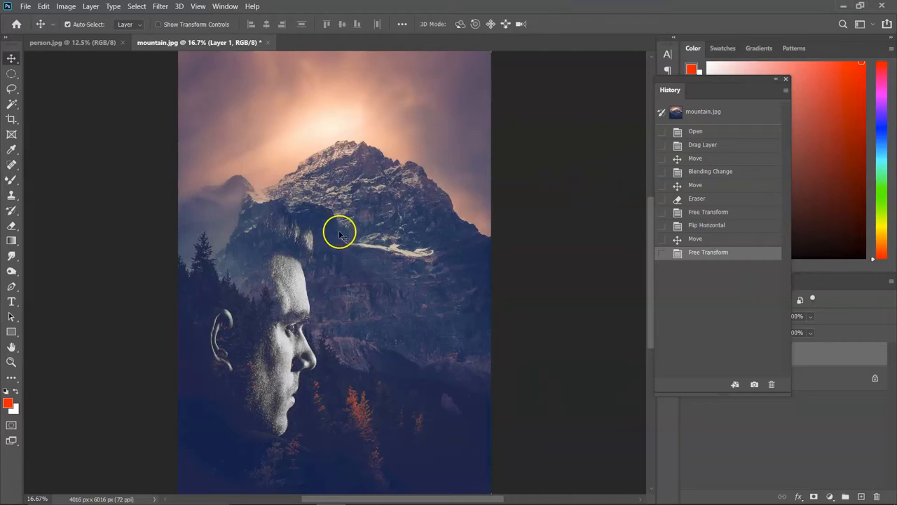
{"action": "mouse_move", "coordinate": [460, 233]}
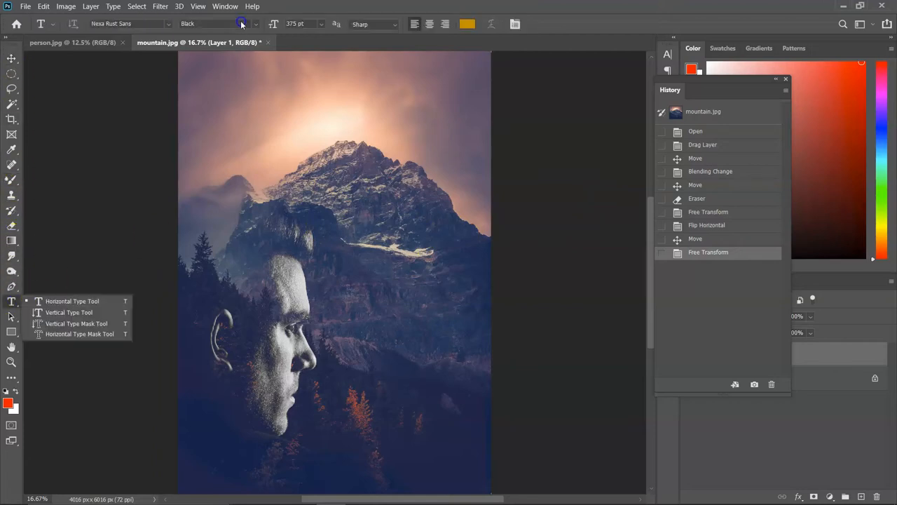
{"action": "mouse_move", "coordinate": [168, 23]}
{"action": "type", "text": "S"}
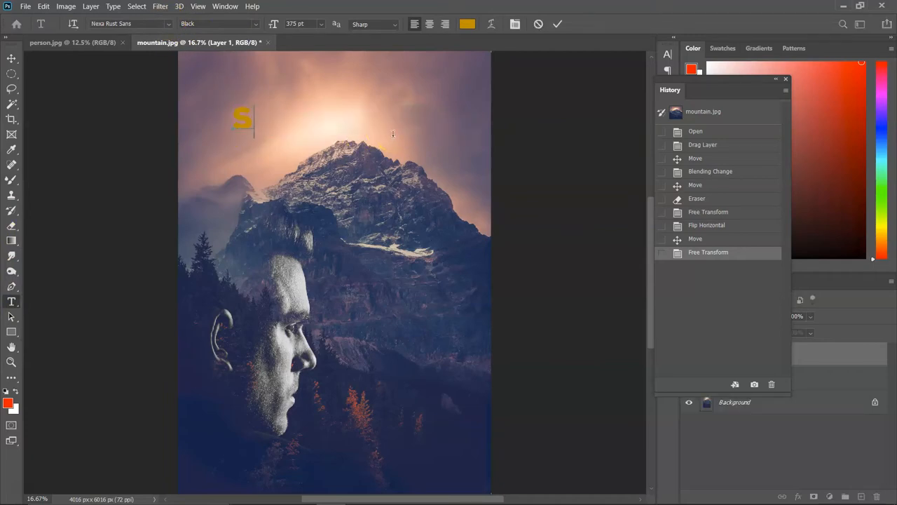
Step: Type a gold two-line 'SCARY MOUNTAIN' title and move it near the top right
{"action": "type", "text": "CARY"}
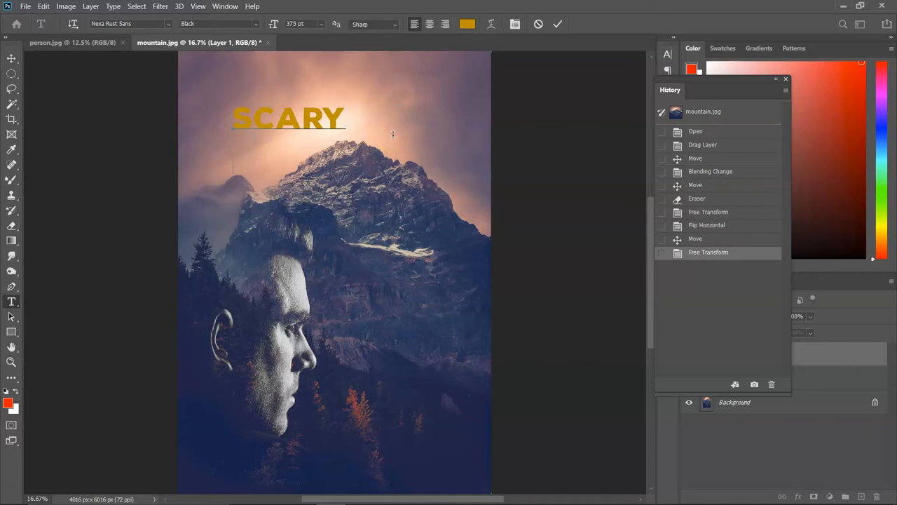
{"action": "type", "text": "MOUNTAIN"}
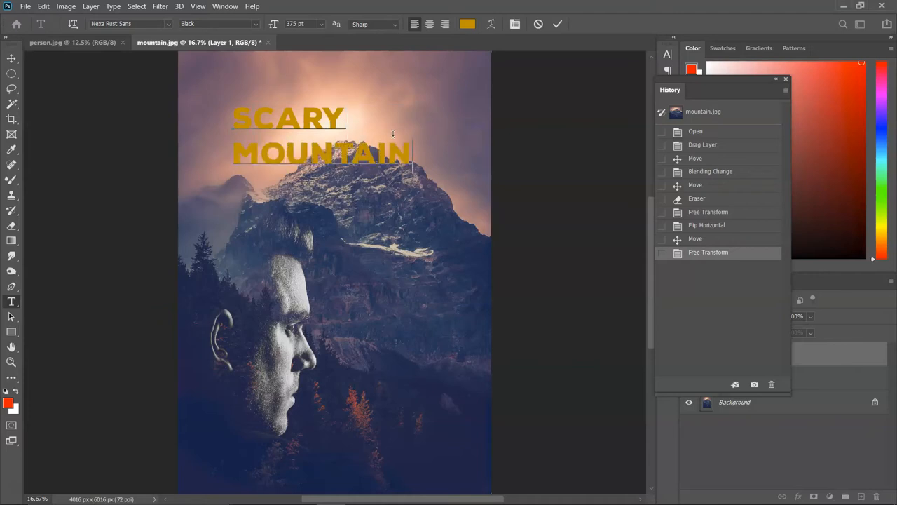
{"action": "mouse_move", "coordinate": [456, 36]}
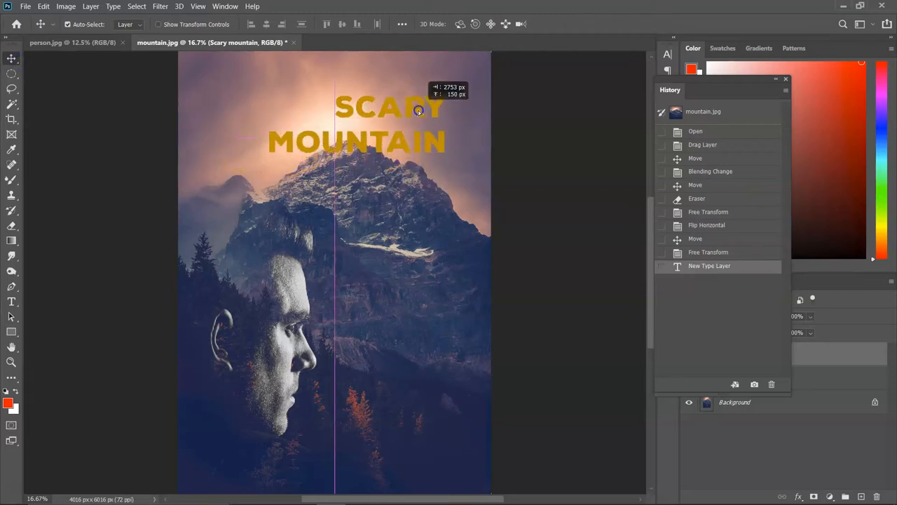
{"action": "left_click_drag", "start_coordinate": [419, 110], "coordinate": [438, 96]}
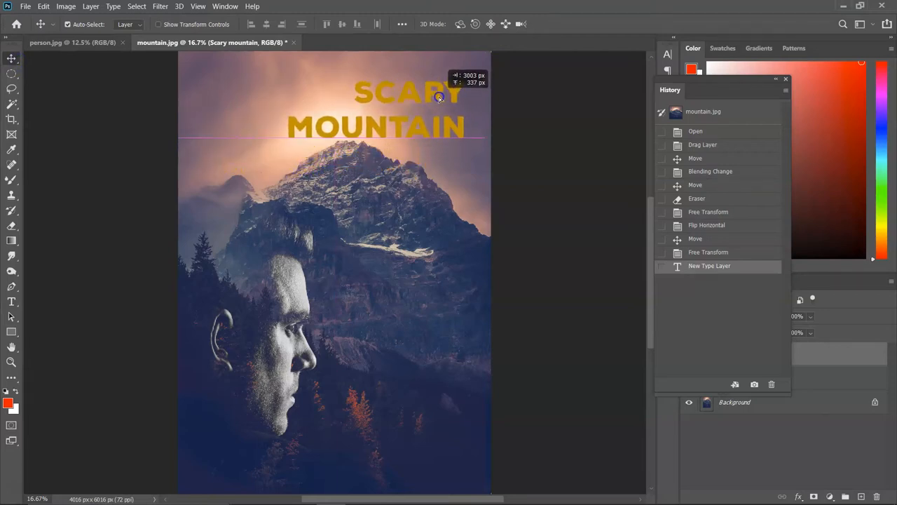
{"action": "left_click_drag", "start_coordinate": [438, 97], "coordinate": [410, 130]}
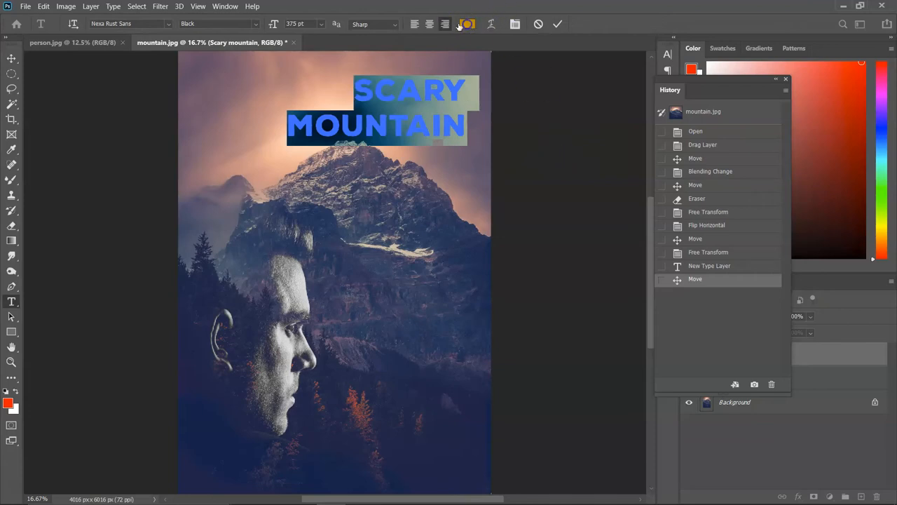
Step: Recolour the title text dark plum (#492038) in the colour picker
{"action": "left_click", "coordinate": [466, 24]}
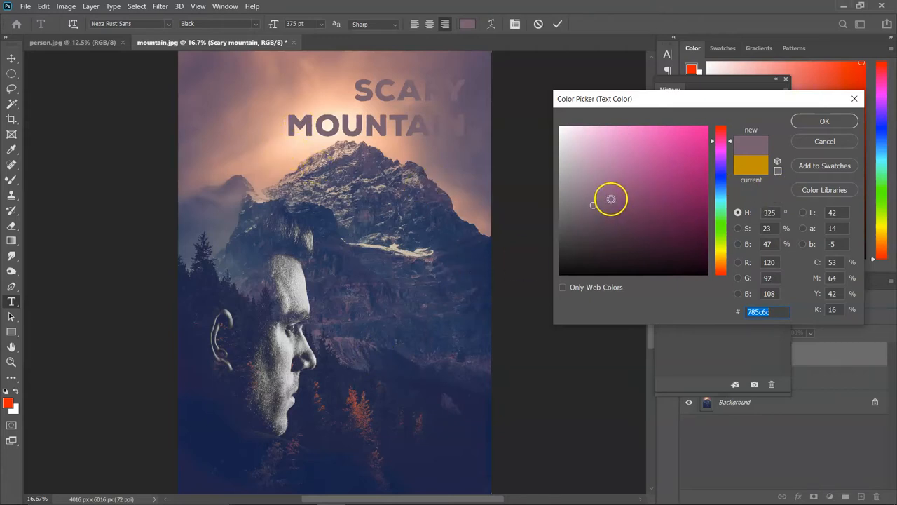
{"action": "left_click", "coordinate": [595, 204]}
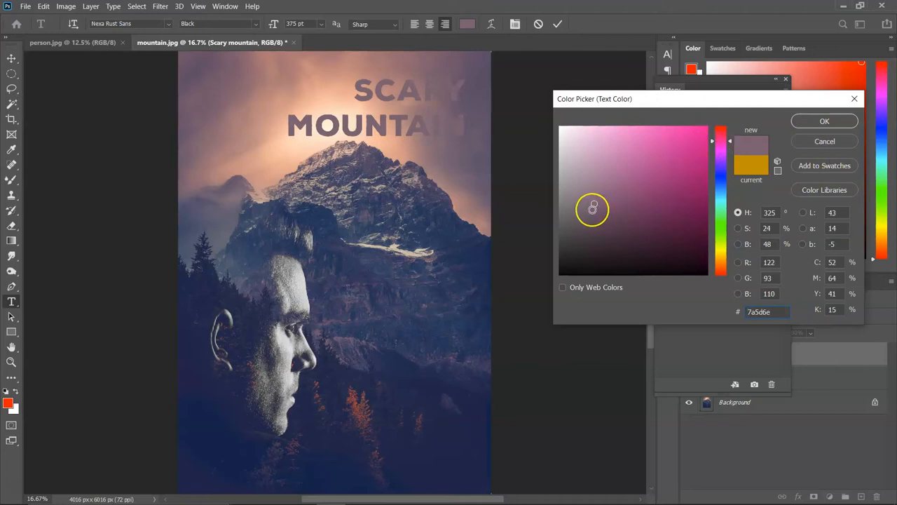
{"action": "left_click", "coordinate": [643, 241]}
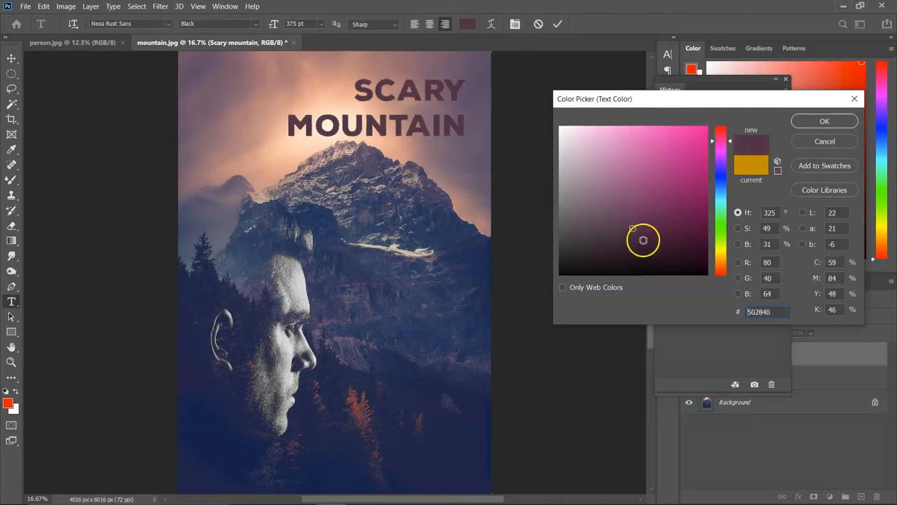
{"action": "left_click", "coordinate": [632, 231]}
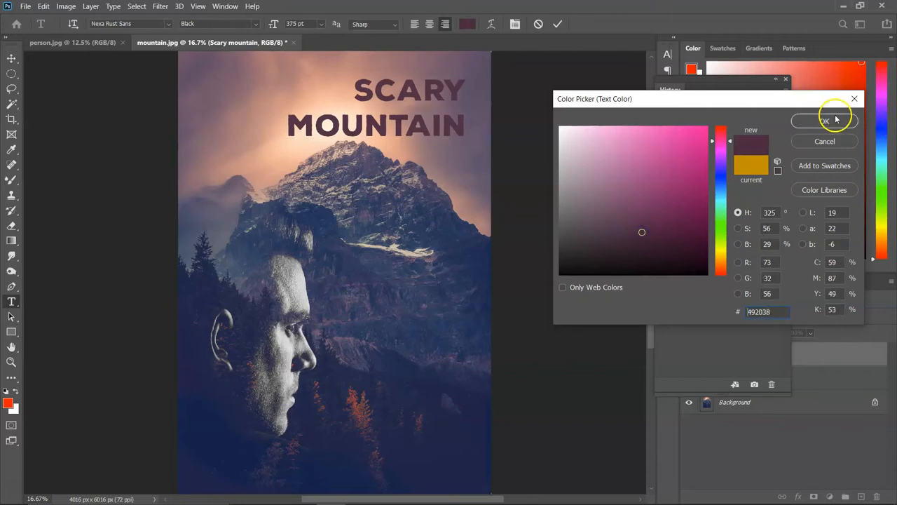
{"action": "left_click", "coordinate": [825, 120]}
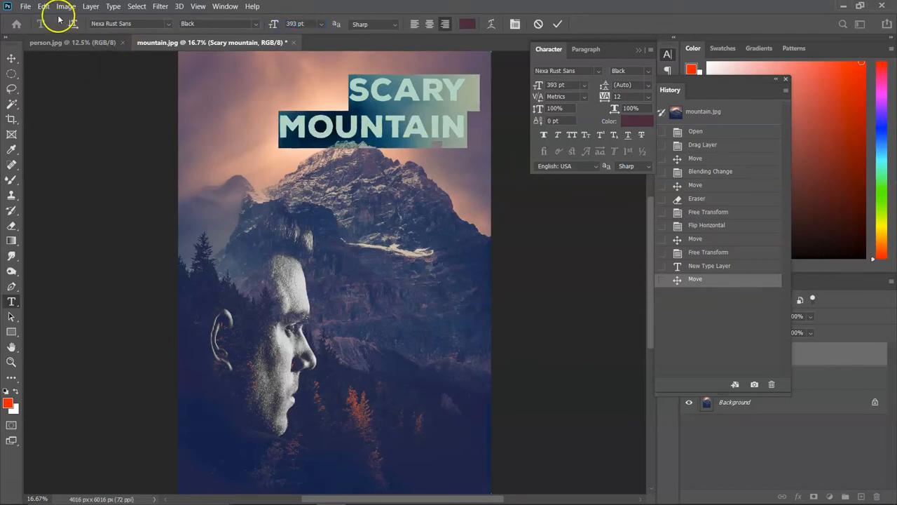
Step: Scale the title to about 149% and reduce the leading between its lines
{"action": "left_click", "coordinate": [43, 6]}
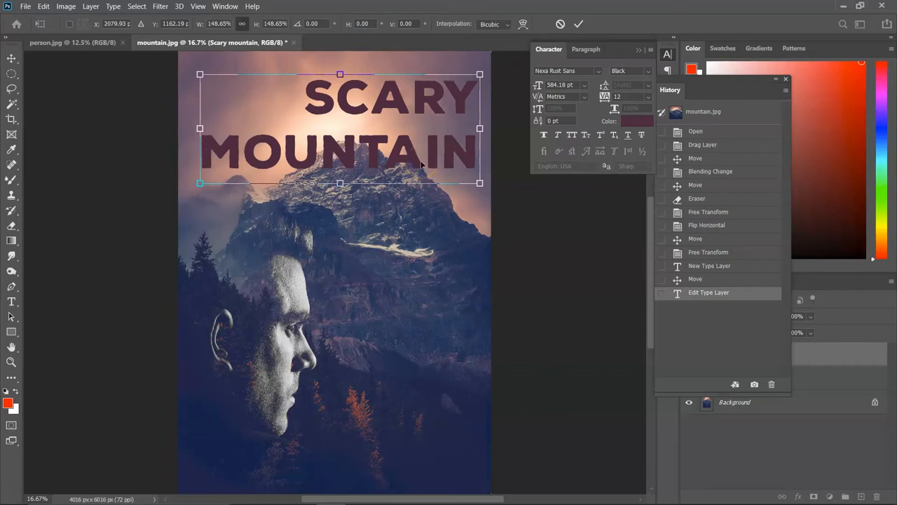
{"action": "mouse_move", "coordinate": [456, 177]}
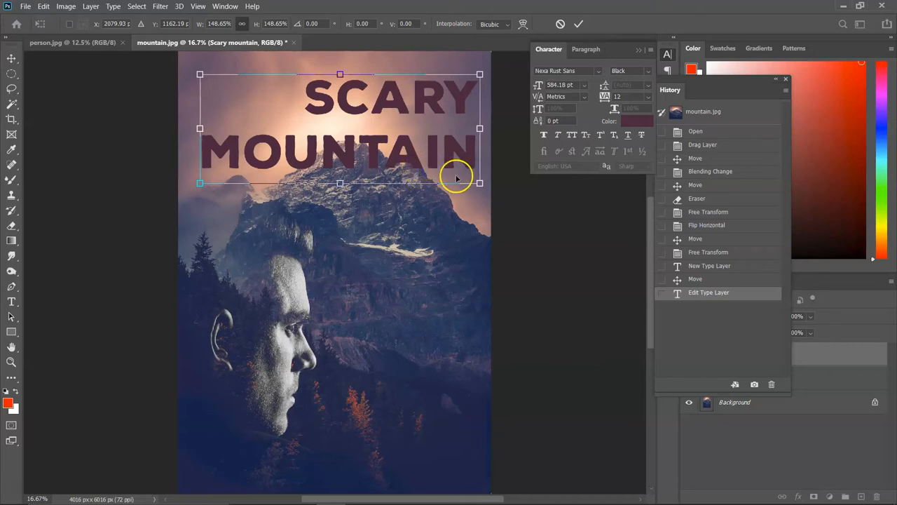
{"action": "mouse_move", "coordinate": [420, 132]}
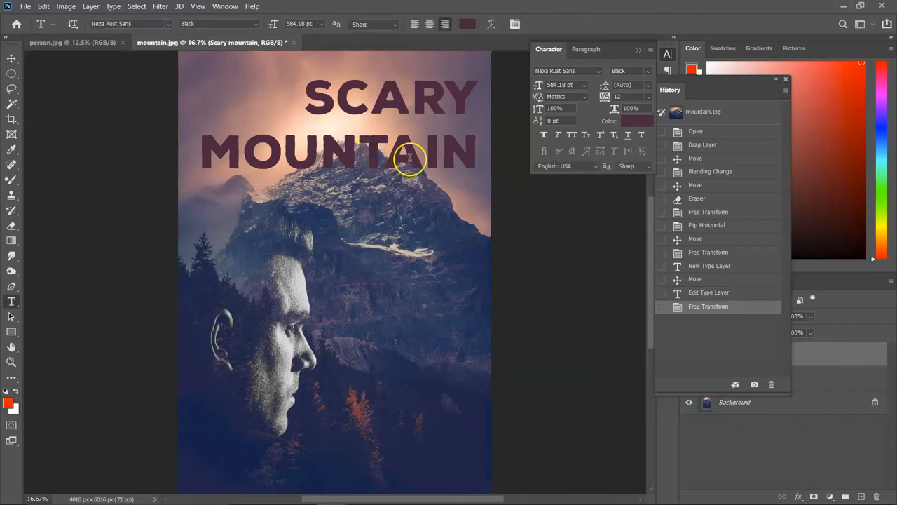
{"action": "mouse_move", "coordinate": [305, 103]}
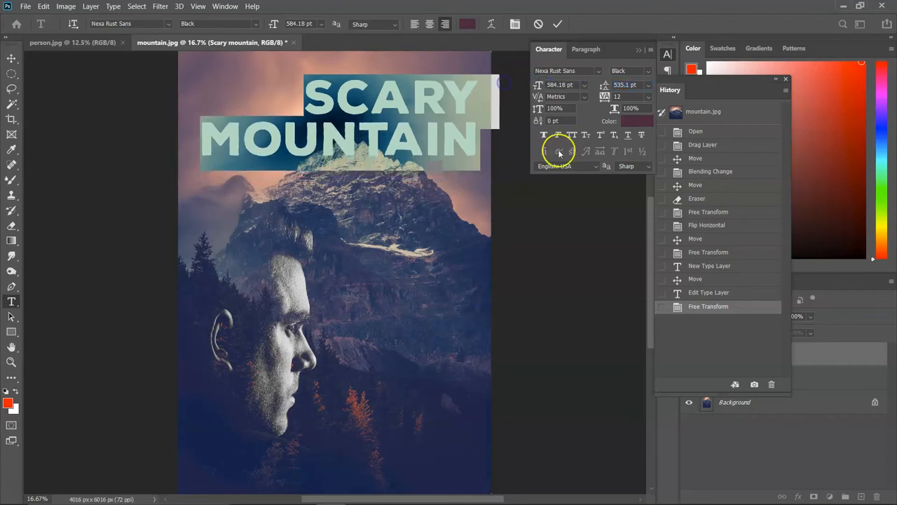
{"action": "left_click", "coordinate": [558, 23]}
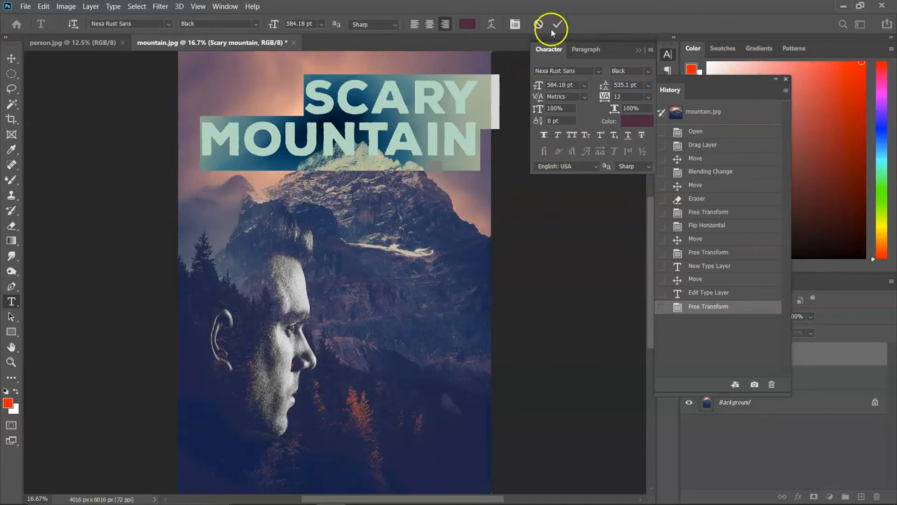
{"action": "left_click", "coordinate": [557, 23]}
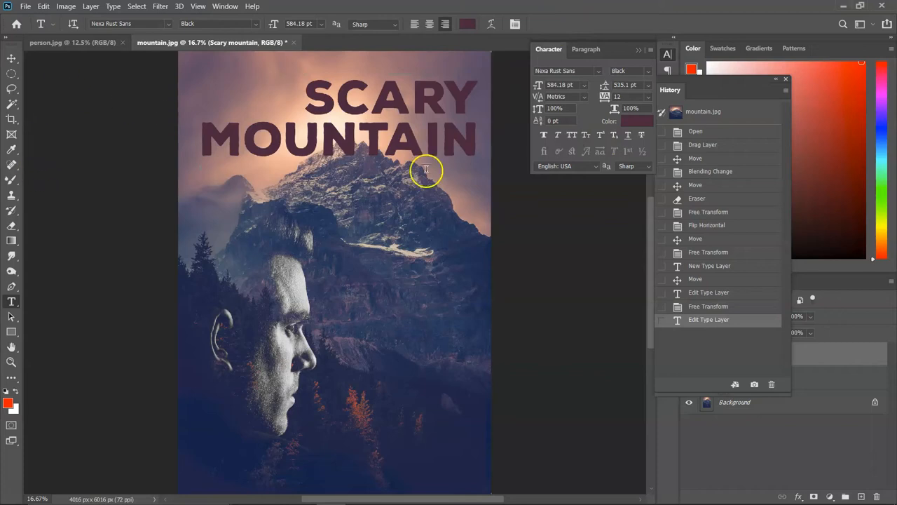
{"action": "mouse_move", "coordinate": [467, 150]}
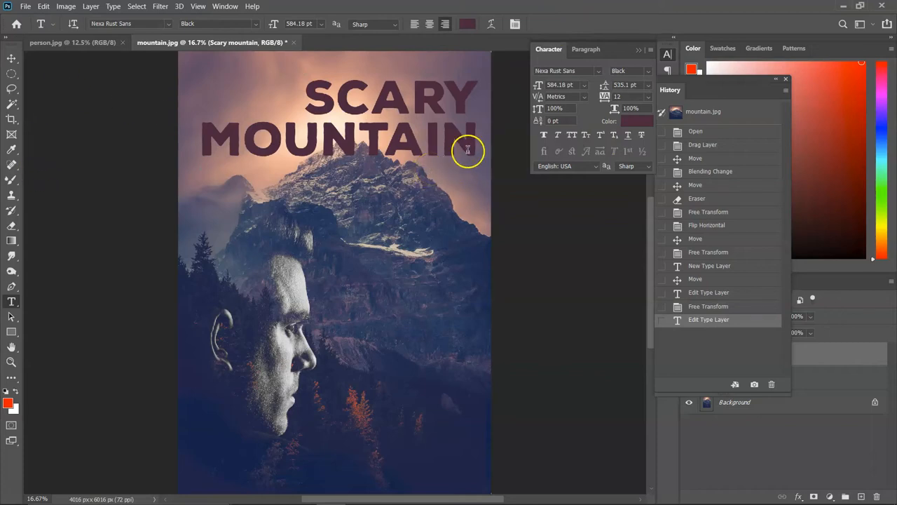
{"action": "mouse_move", "coordinate": [46, 106]}
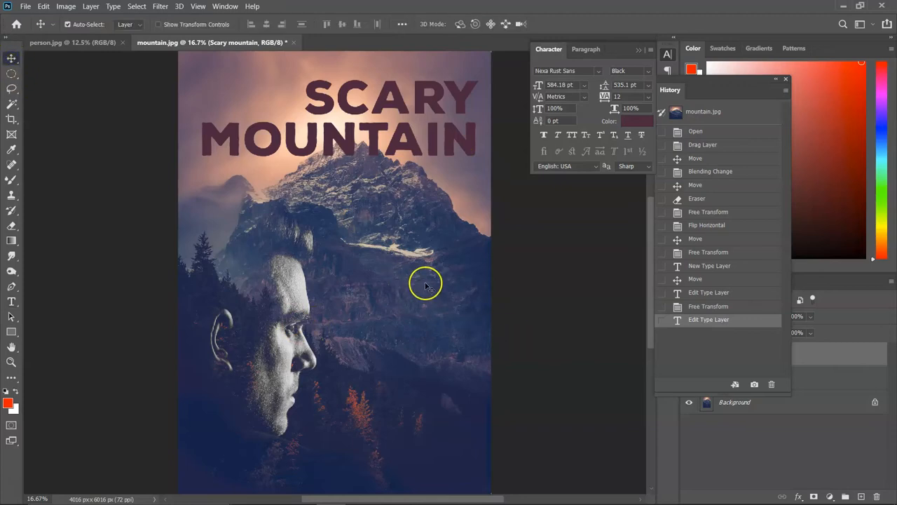
{"action": "mouse_move", "coordinate": [481, 301]}
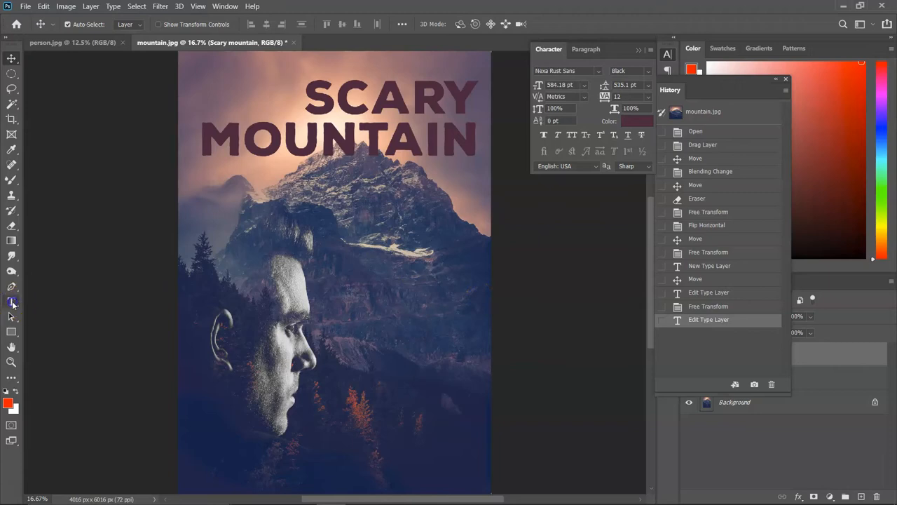
{"action": "left_click", "coordinate": [12, 300]}
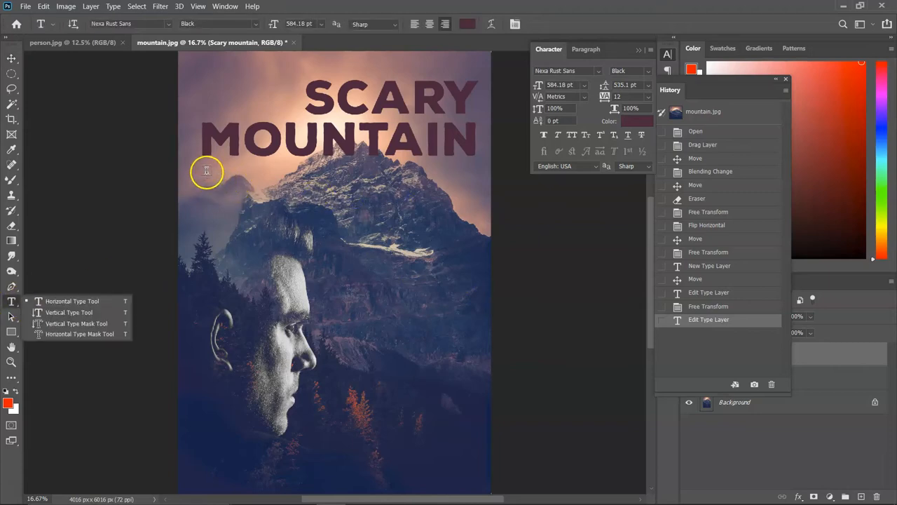
{"action": "mouse_move", "coordinate": [283, 215]}
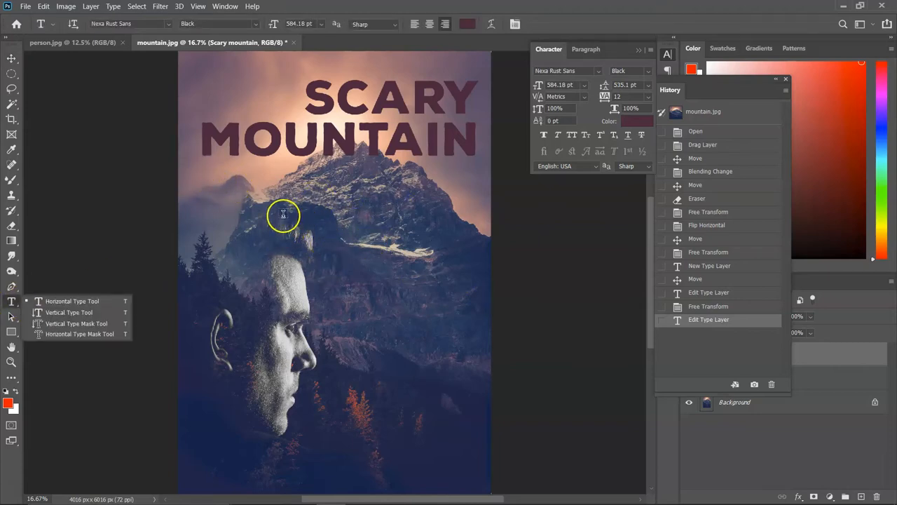
{"action": "mouse_move", "coordinate": [312, 218]}
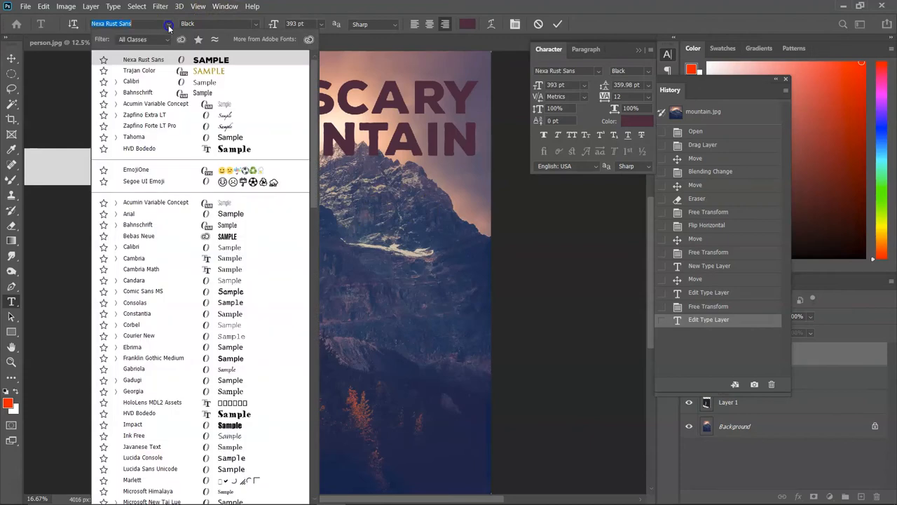
Step: Browse typefaces for the Lorem Ipsum text, aiming for Segoe UI Regular
{"action": "left_click", "coordinate": [131, 247]}
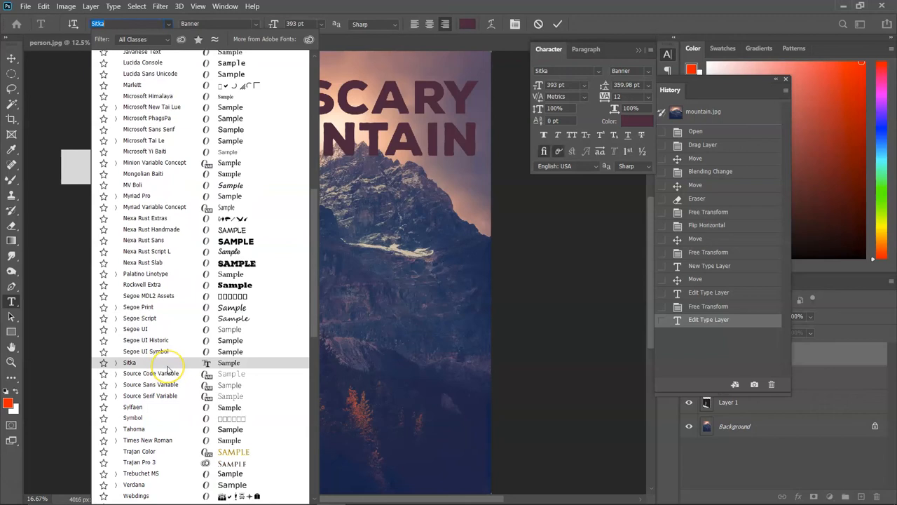
{"action": "left_click", "coordinate": [135, 329]}
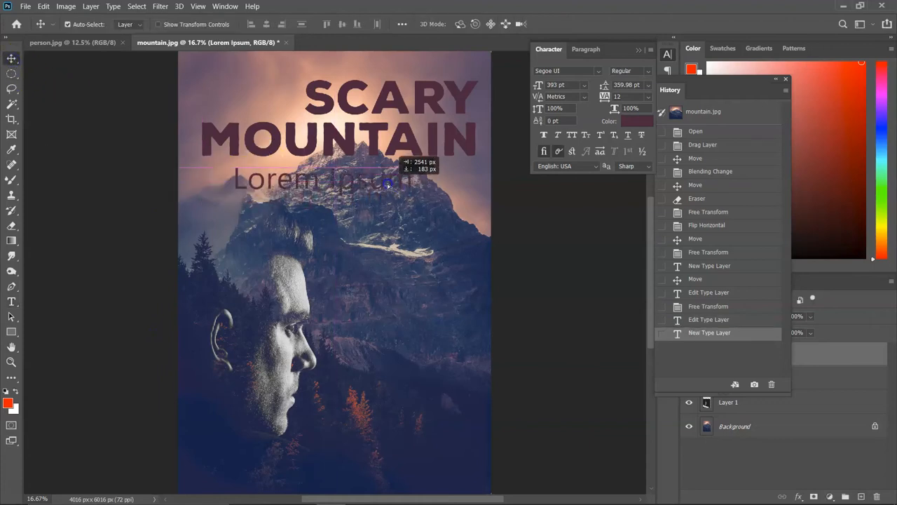
Step: Replace the placeholder under the title with 'it's so scary!' in smaller white text
{"action": "left_click_drag", "start_coordinate": [385, 186], "coordinate": [329, 176]}
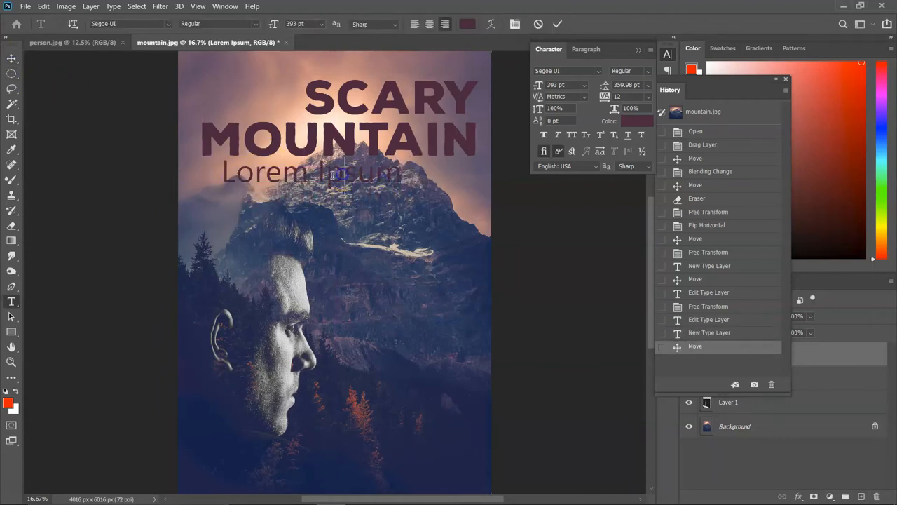
{"action": "triple_click", "coordinate": [312, 172]}
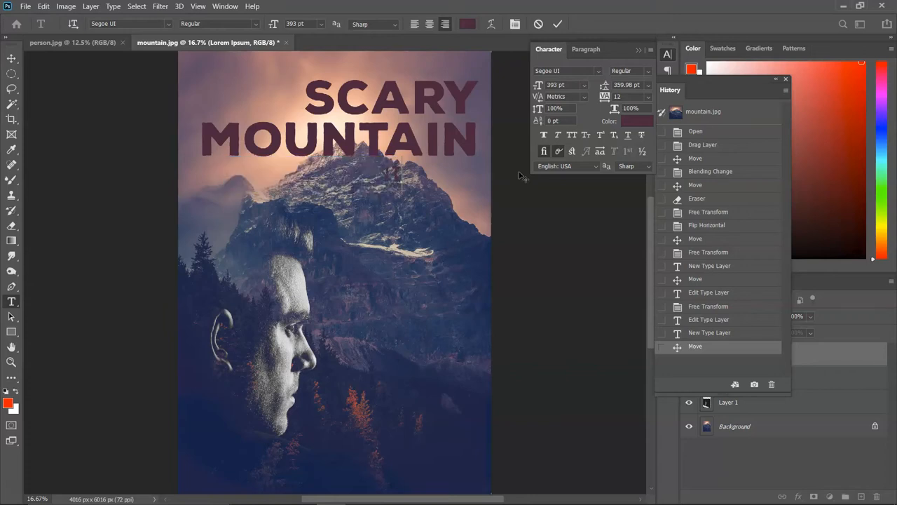
{"action": "type", "text": "it's so scary"}
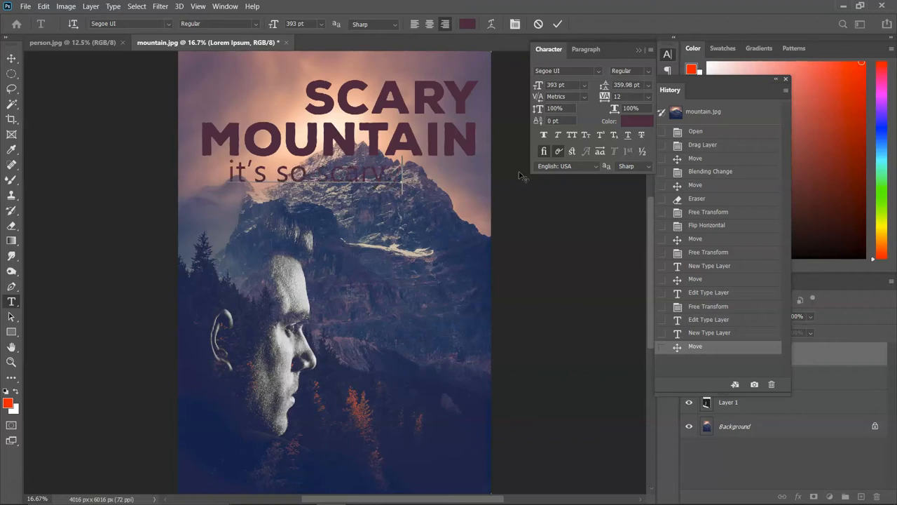
{"action": "type", "text": "!"}
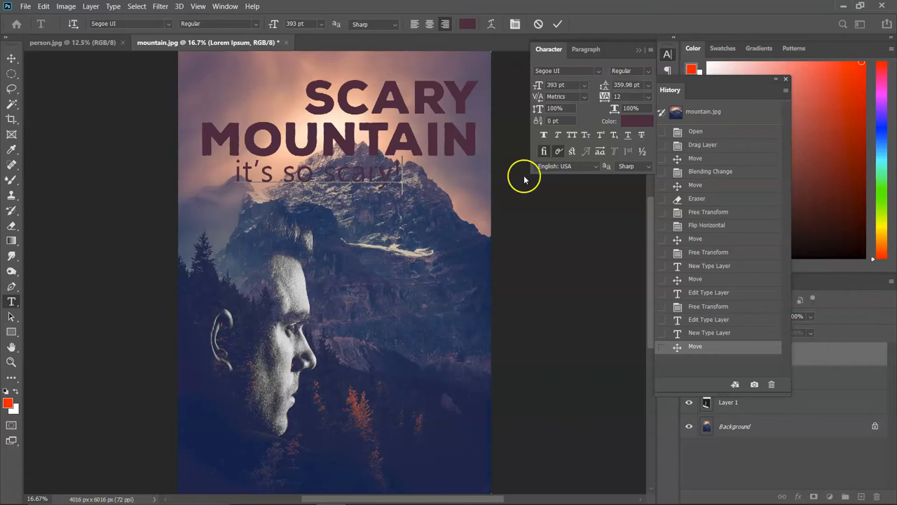
{"action": "double_click", "coordinate": [334, 174]}
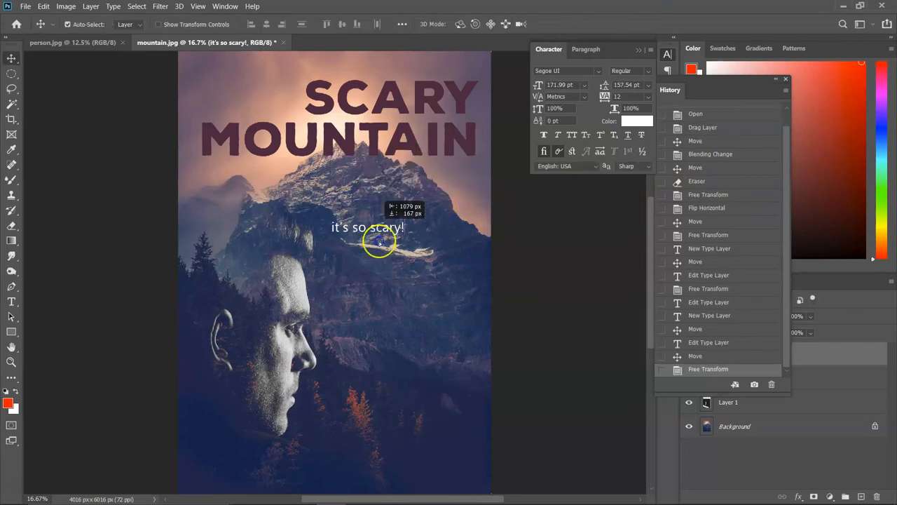
Step: Move 'It's so scary!' right of the face and set it to Segoe UI Black
{"action": "left_click_drag", "start_coordinate": [368, 227], "coordinate": [416, 292]}
{"action": "type", "text": "I"}
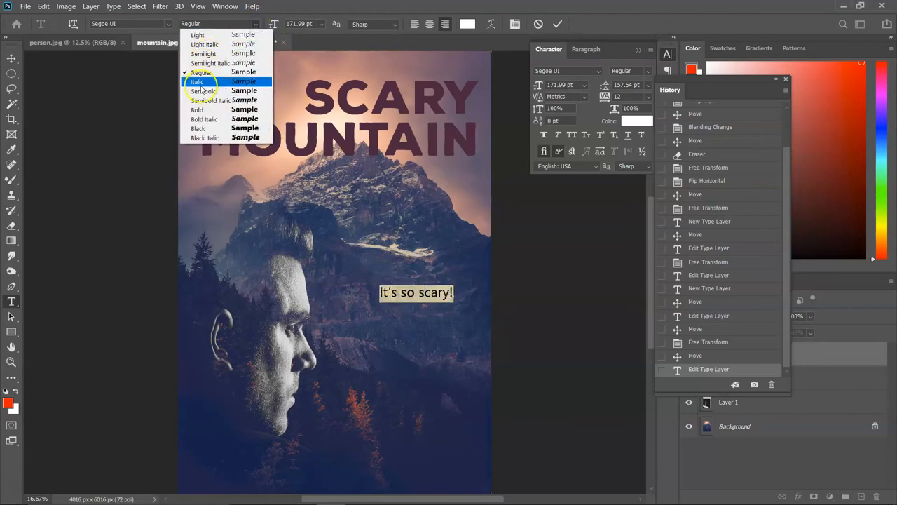
{"action": "mouse_move", "coordinate": [198, 128]}
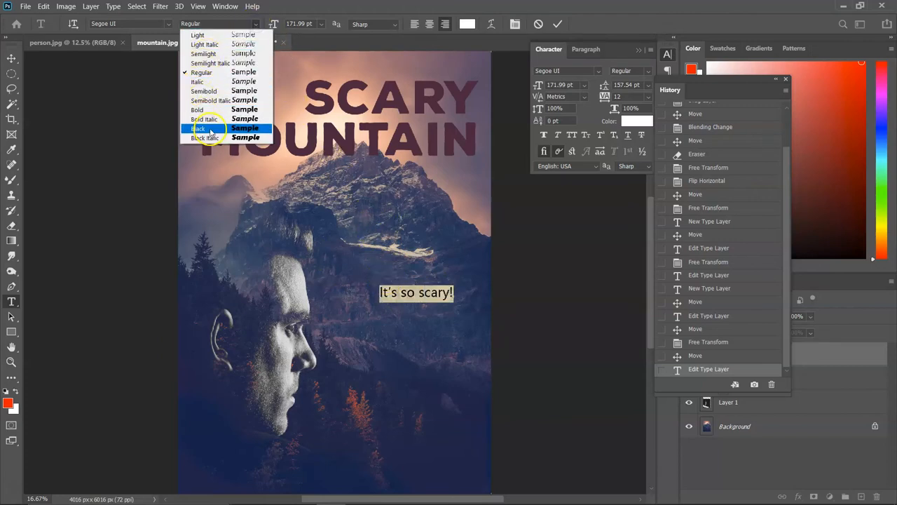
{"action": "left_click", "coordinate": [199, 129]}
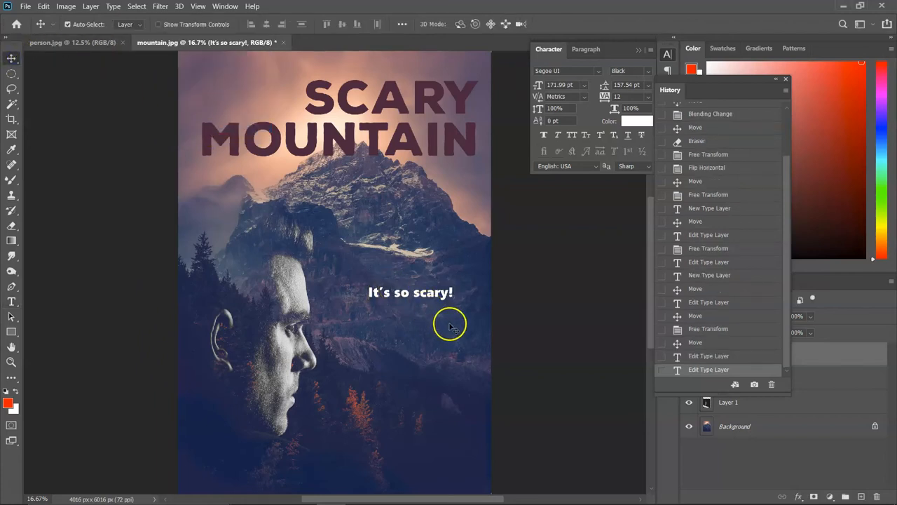
{"action": "mouse_move", "coordinate": [519, 369]}
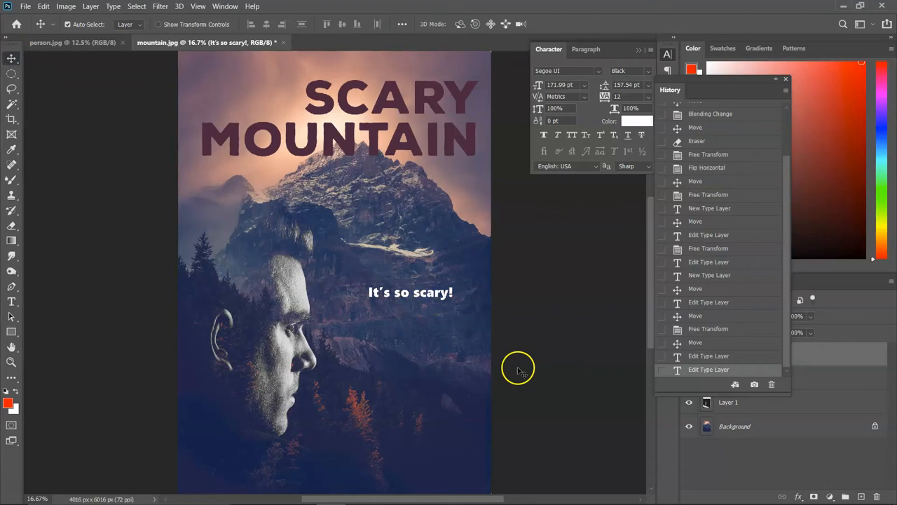
{"action": "mouse_move", "coordinate": [401, 279]}
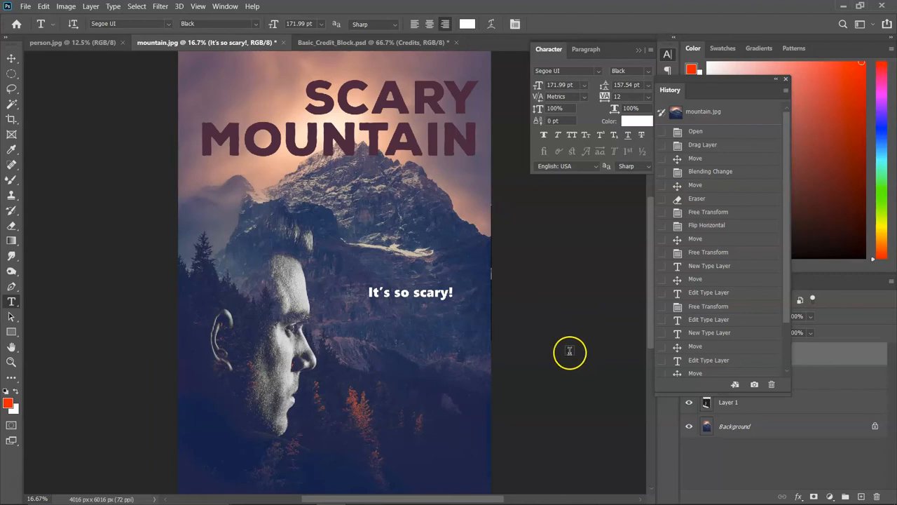
{"action": "mouse_move", "coordinate": [557, 341]}
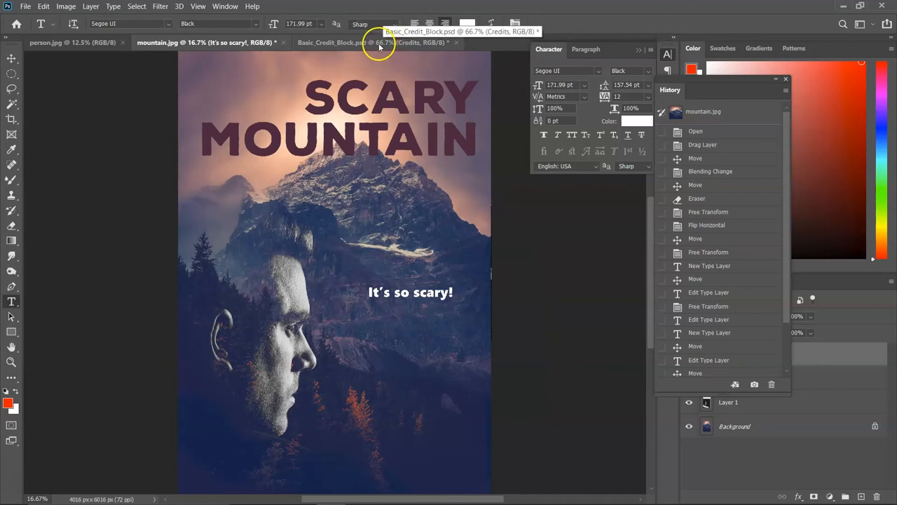
{"action": "mouse_move", "coordinate": [377, 45]}
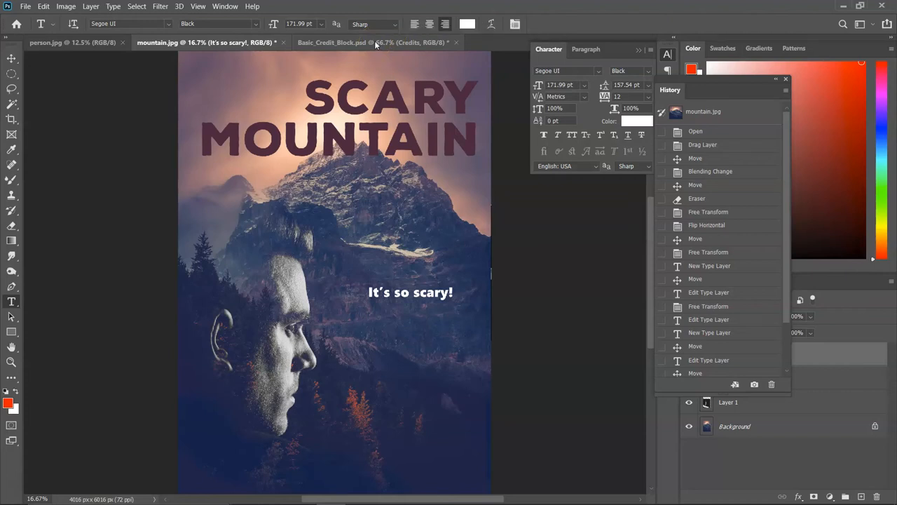
Step: In Basic_Credit_Block, retype the credit lines as BIG SCARY PICTURES, SCARY MOUNTAIN and MR. LAWRENCE
{"action": "left_click", "coordinate": [371, 42]}
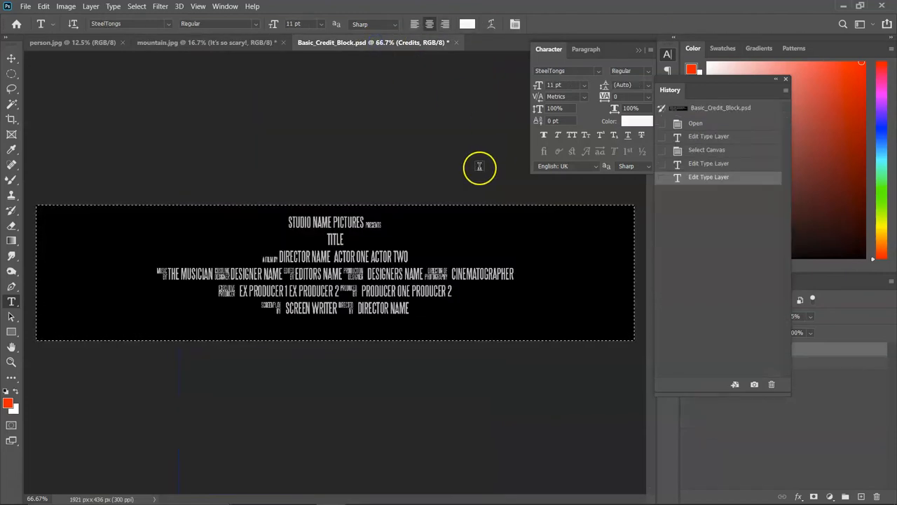
{"action": "mouse_move", "coordinate": [475, 173]}
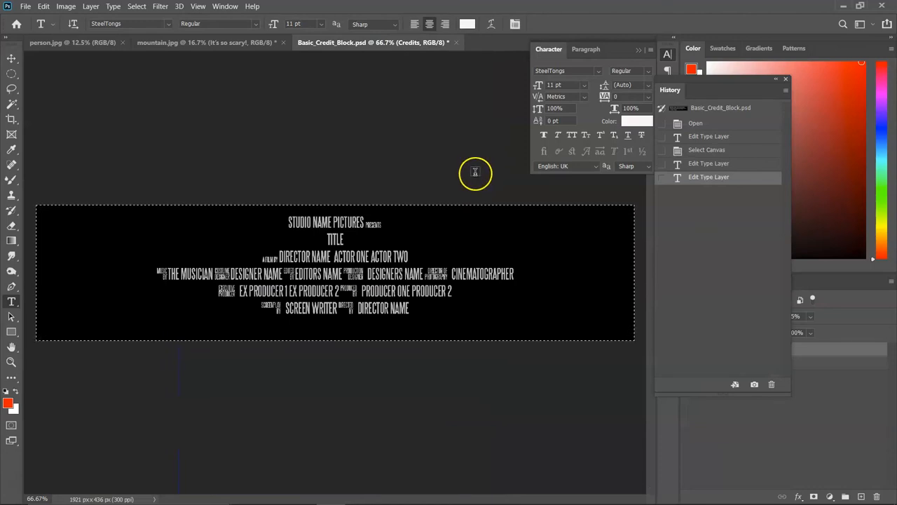
{"action": "mouse_move", "coordinate": [324, 202]}
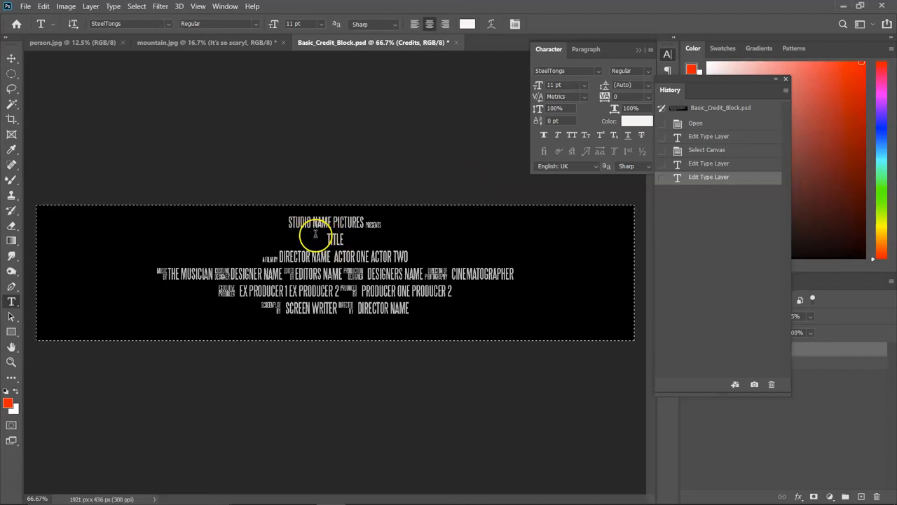
{"action": "double_click", "coordinate": [300, 222]}
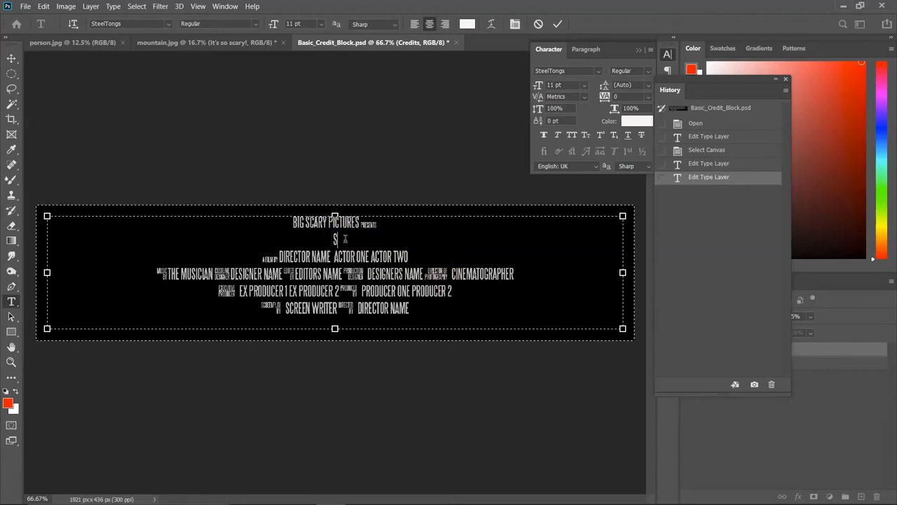
{"action": "type", "text": "SCARY MOUNT"}
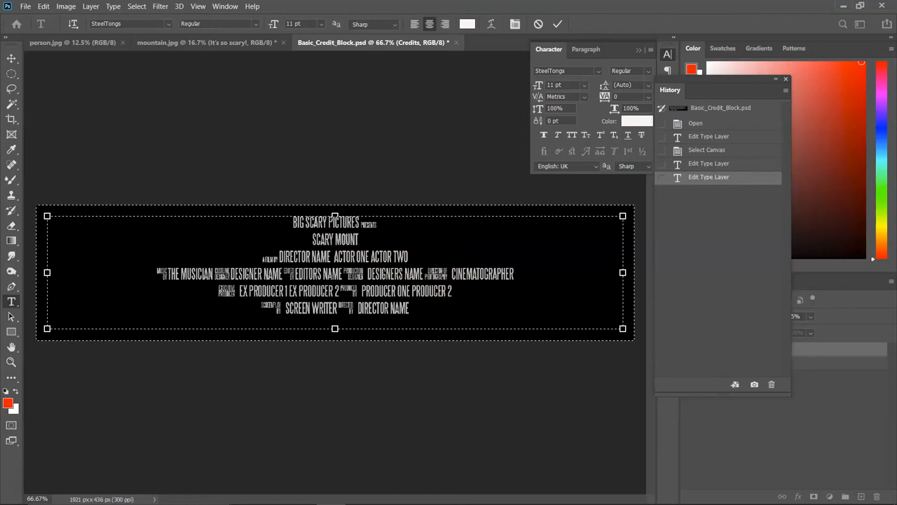
{"action": "double_click", "coordinate": [294, 256]}
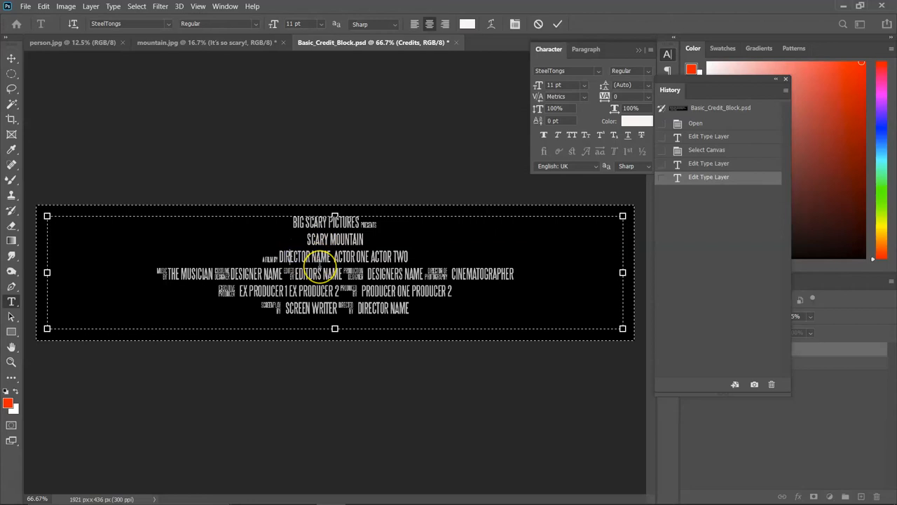
{"action": "double_click", "coordinate": [298, 256]}
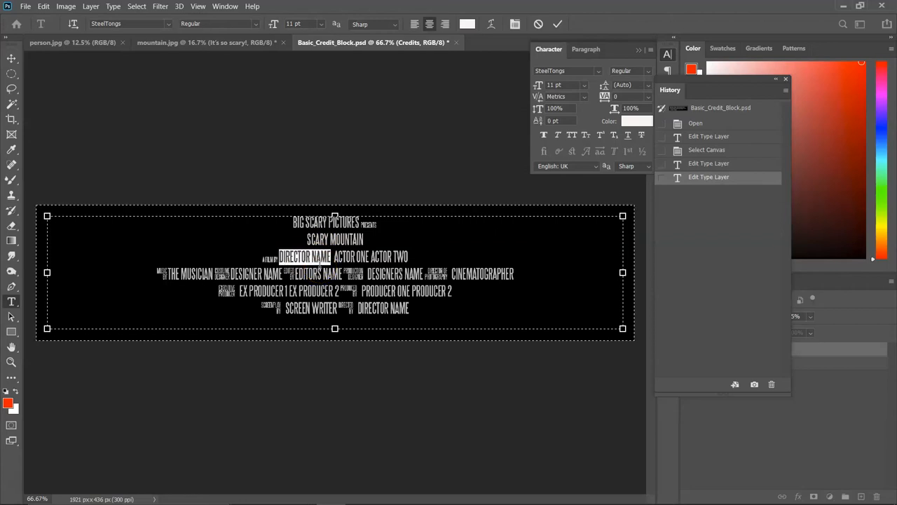
{"action": "type", "text": "MR. LAWRENCE"}
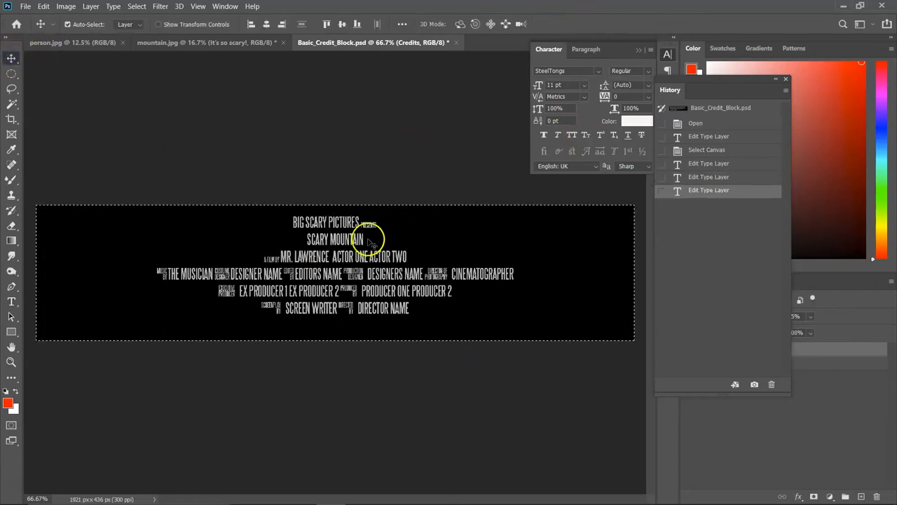
{"action": "left_click", "coordinate": [203, 42]}
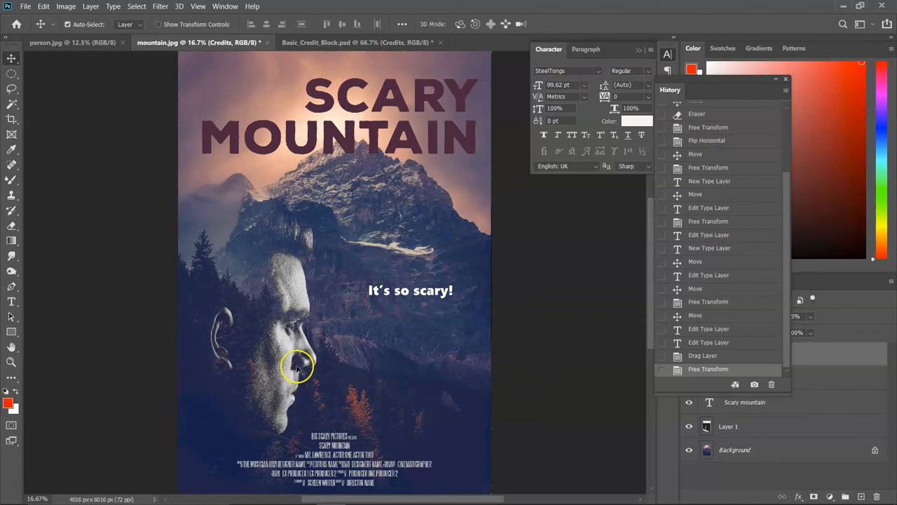
{"action": "mouse_move", "coordinate": [433, 375]}
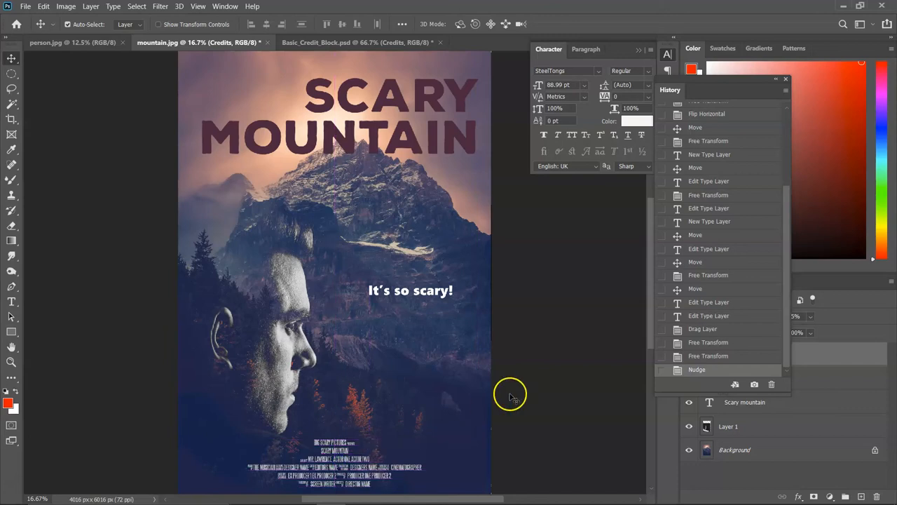
{"action": "mouse_move", "coordinate": [584, 354]}
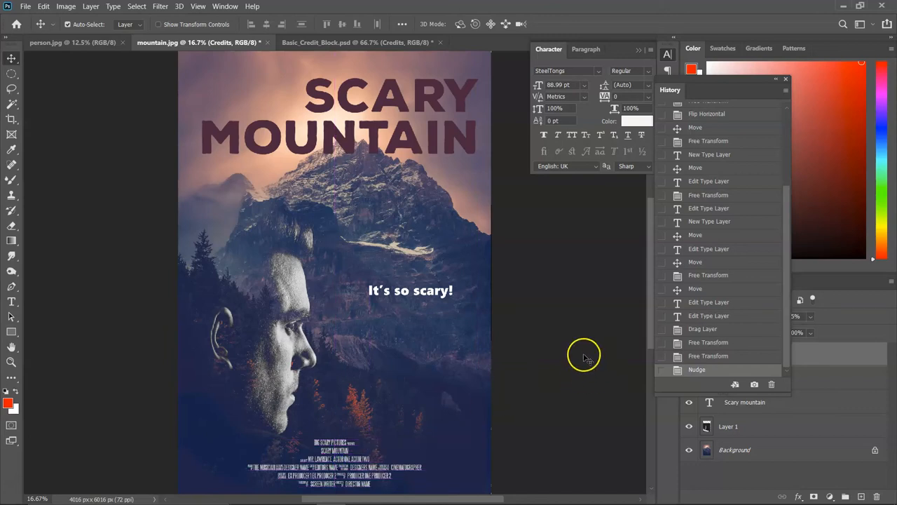
{"action": "mouse_move", "coordinate": [507, 313]}
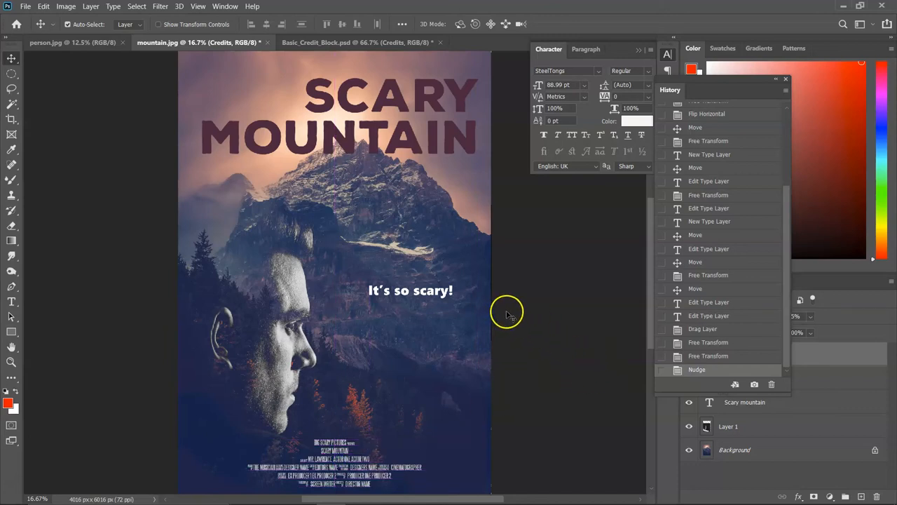
{"action": "mouse_move", "coordinate": [515, 322]}
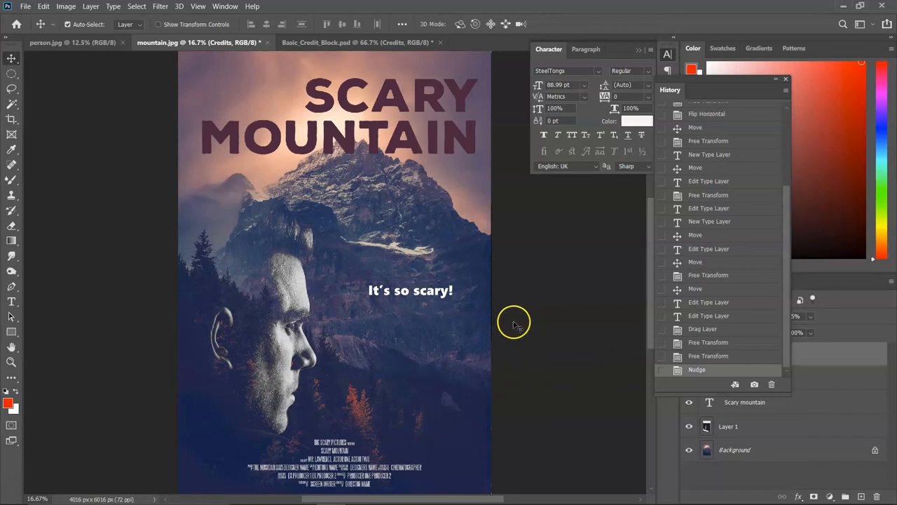
{"action": "mouse_move", "coordinate": [519, 323]}
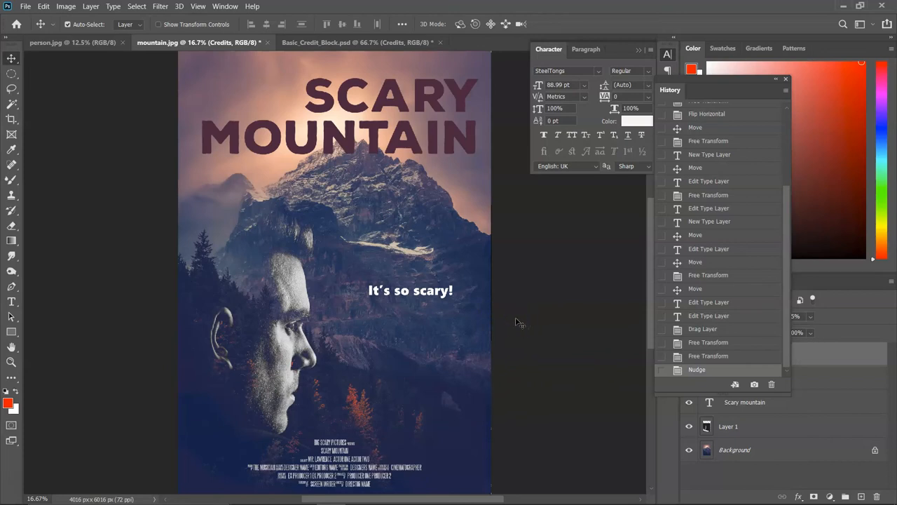
{"action": "mouse_move", "coordinate": [526, 318]}
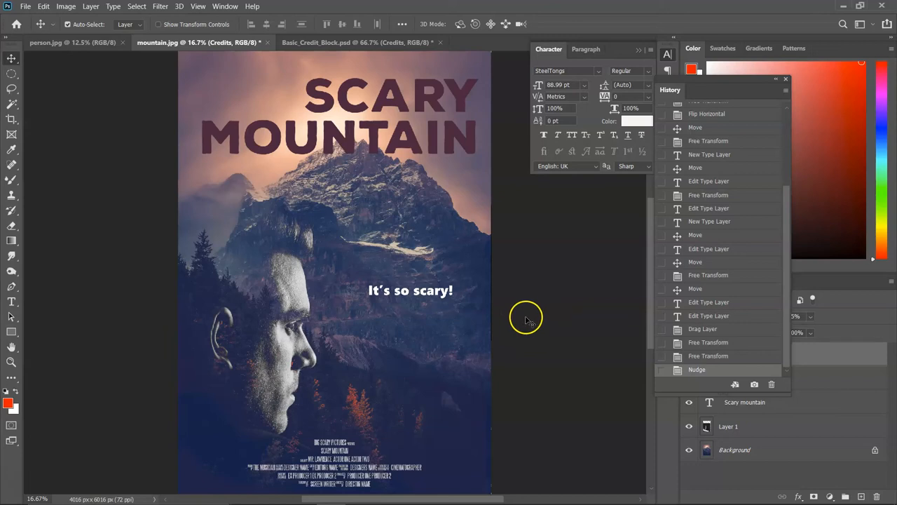
{"action": "mouse_move", "coordinate": [102, 153]}
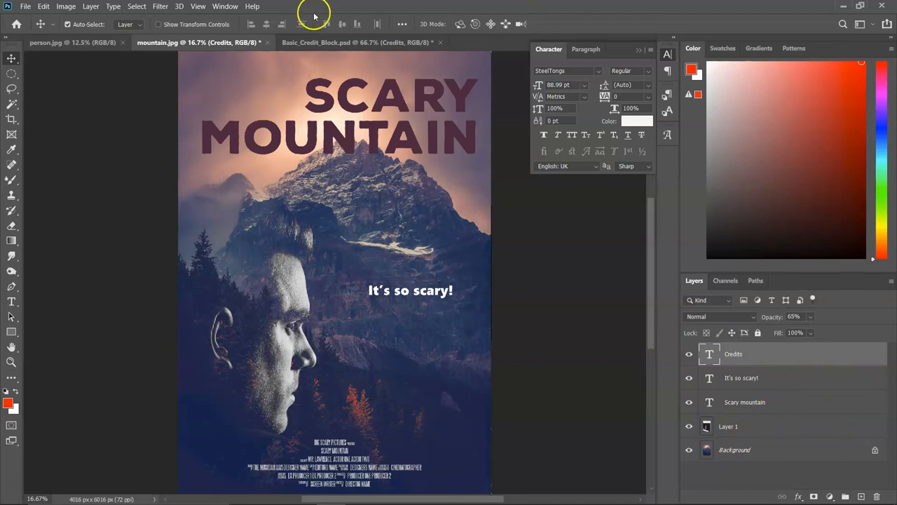
Step: Choose the Elliptical Marquee Tool while Layer 2 is active
{"action": "left_click", "coordinate": [91, 6]}
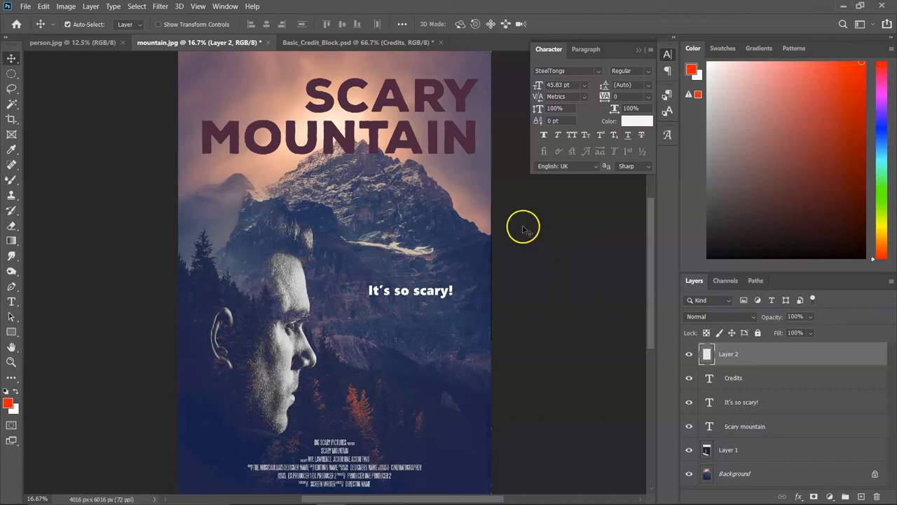
{"action": "mouse_move", "coordinate": [106, 138]}
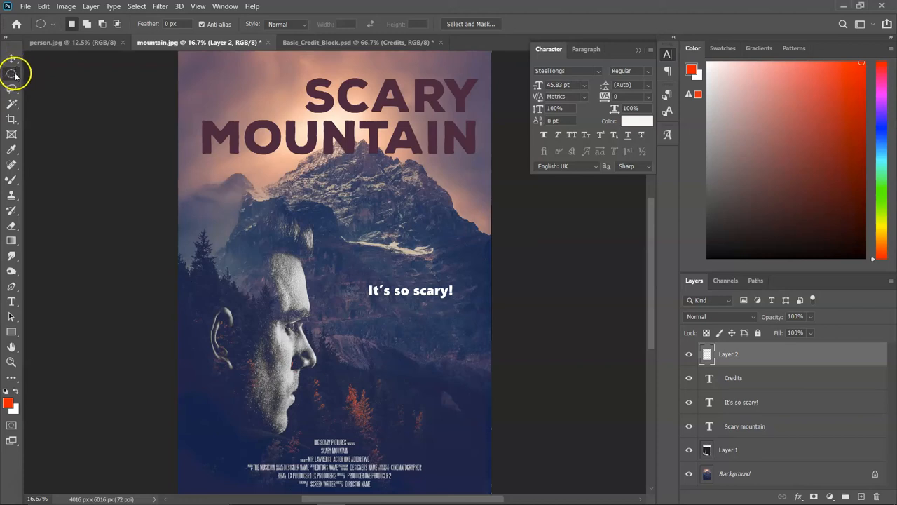
Step: Drag an elliptical marquee from the poster's top-left corner to its bottom-right corner
{"action": "left_click", "coordinate": [12, 73]}
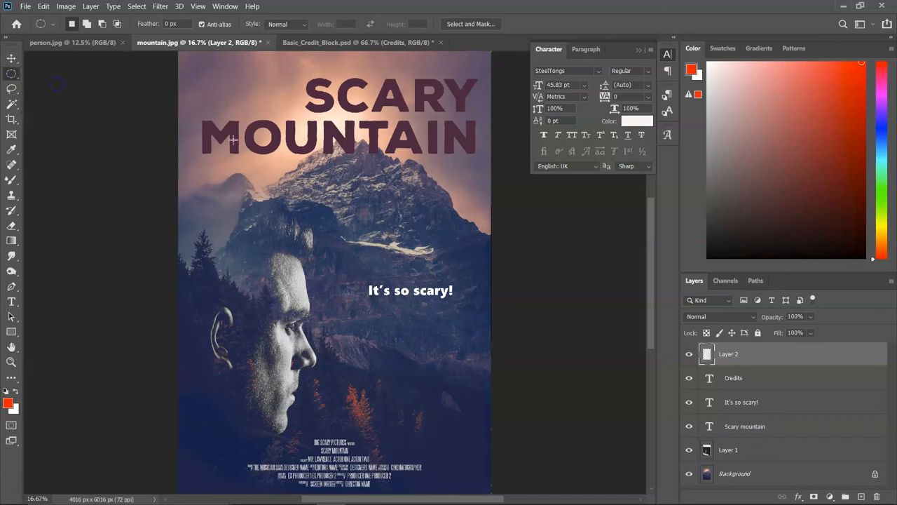
{"action": "mouse_move", "coordinate": [587, 242]}
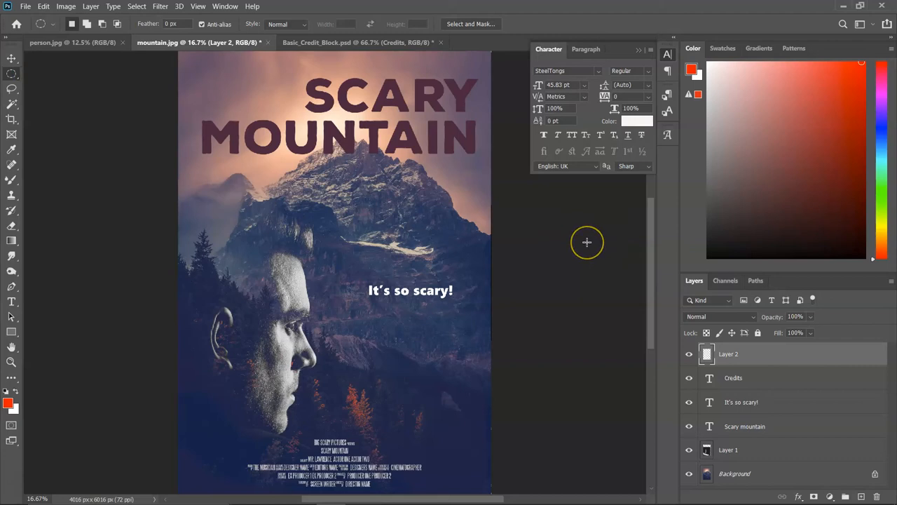
{"action": "mouse_move", "coordinate": [587, 244]}
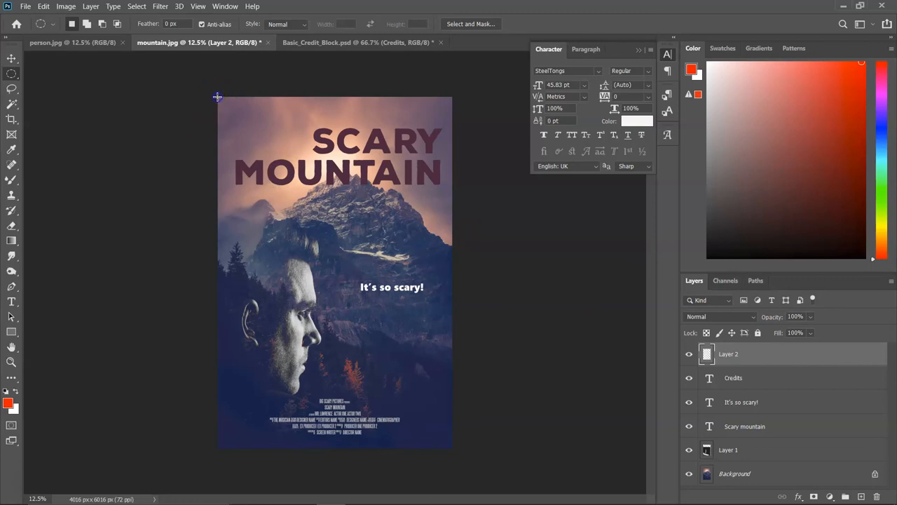
{"action": "left_click_drag", "start_coordinate": [218, 97], "coordinate": [437, 436]}
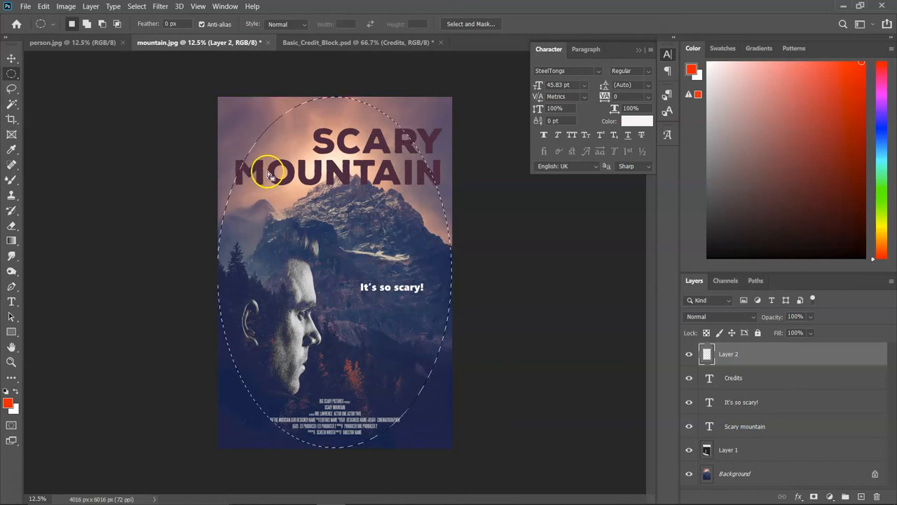
{"action": "mouse_move", "coordinate": [261, 151]}
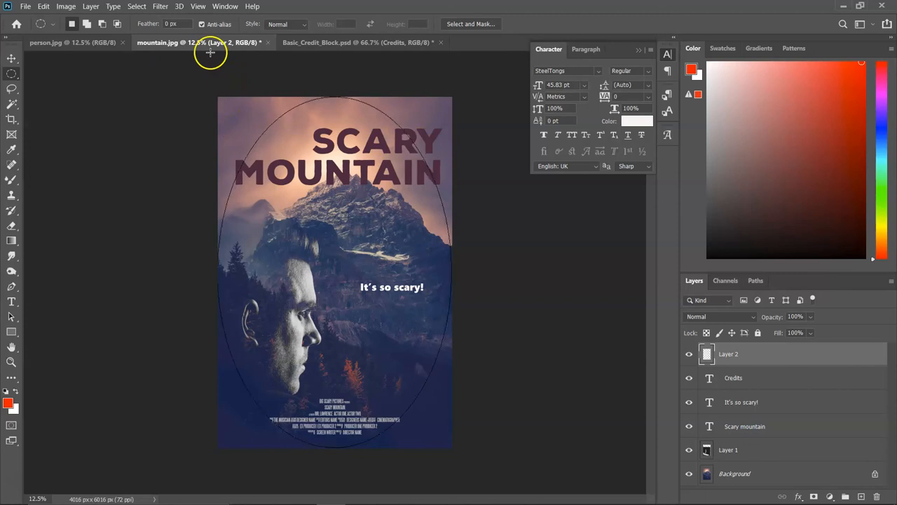
Step: Feather the oval selection by 80 pixels using Select > Modify > Feather
{"action": "left_click", "coordinate": [136, 6]}
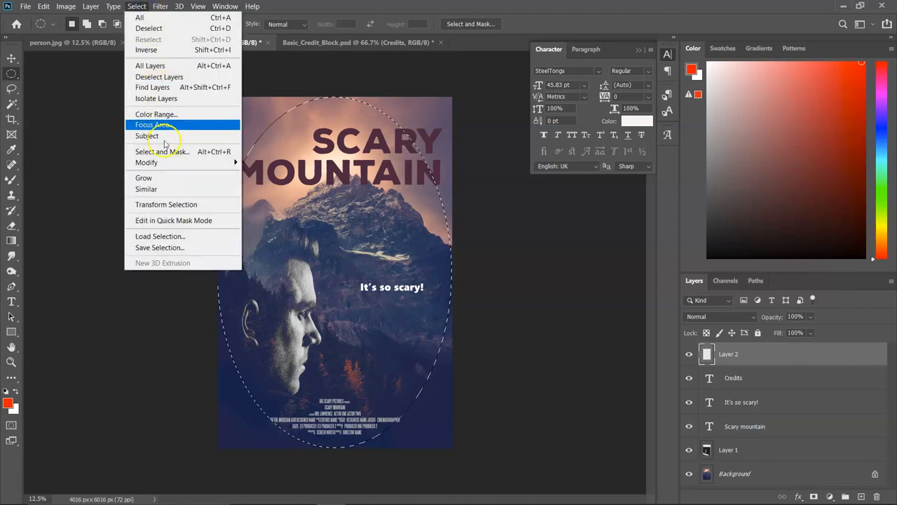
{"action": "mouse_move", "coordinate": [146, 162]}
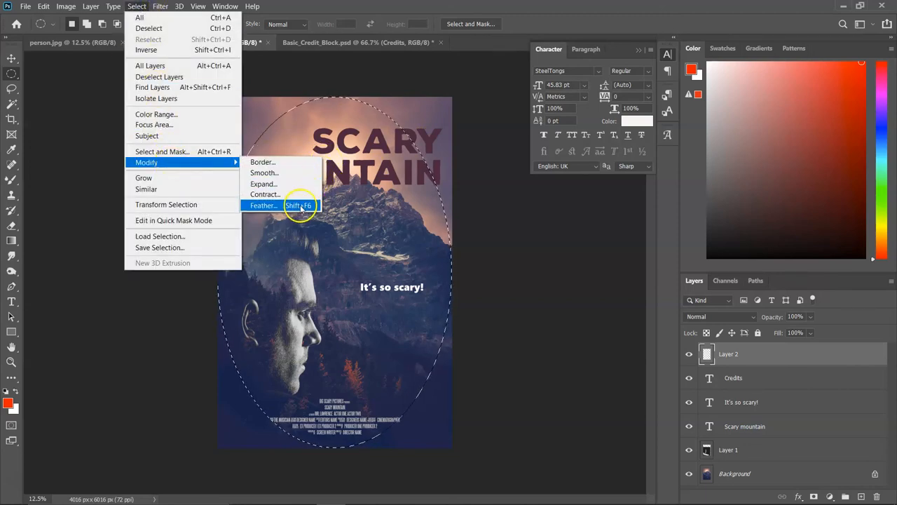
{"action": "left_click", "coordinate": [263, 205]}
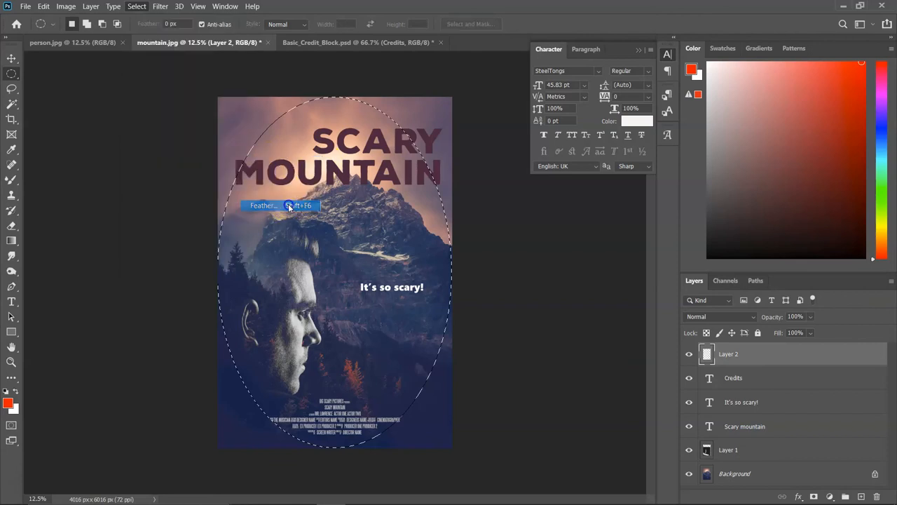
{"action": "left_click", "coordinate": [262, 205]}
{"action": "type", "text": "80"}
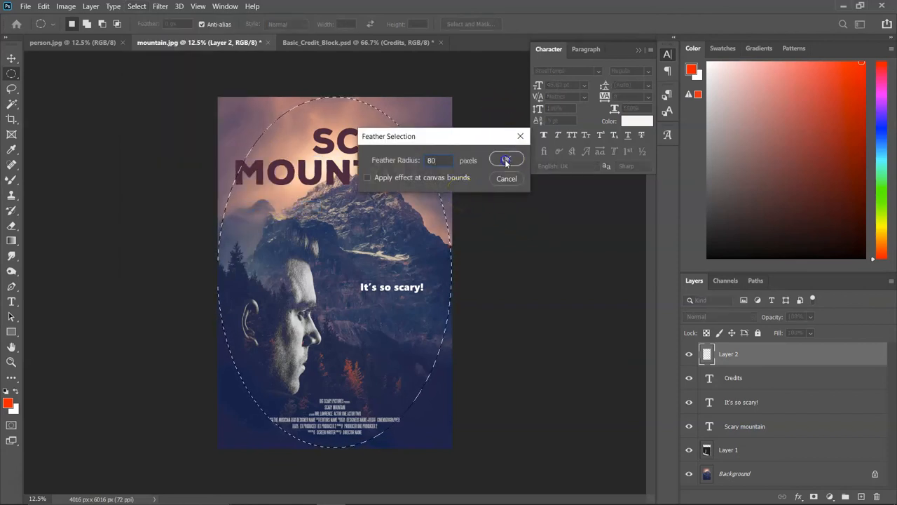
{"action": "left_click", "coordinate": [506, 160]}
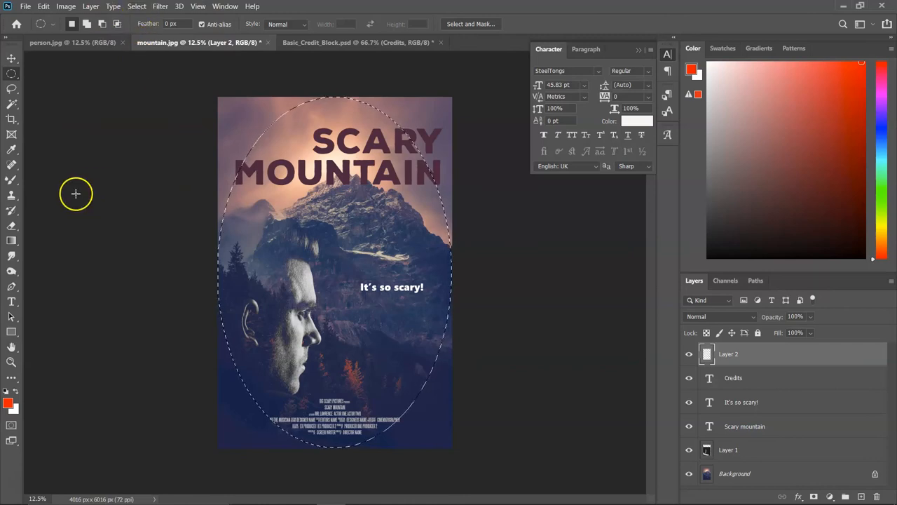
{"action": "left_click", "coordinate": [136, 7]}
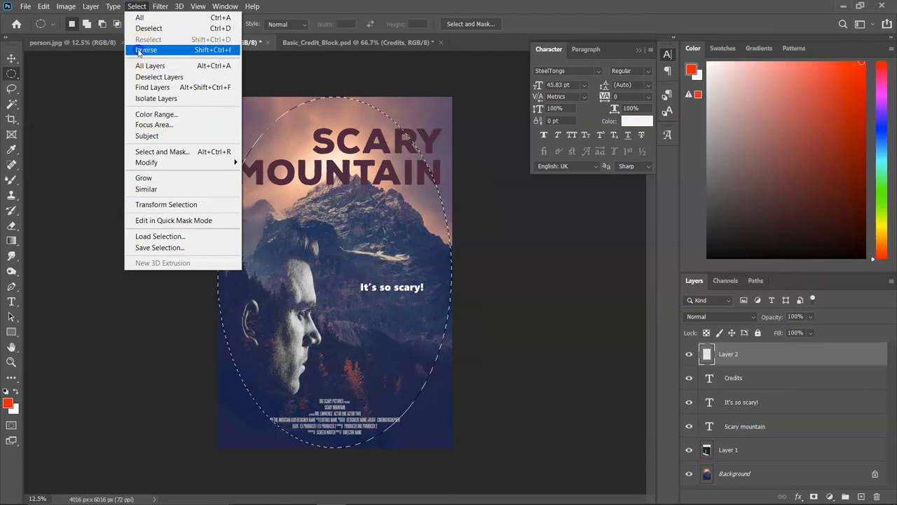
Step: Invert the selection, pick the Paint Bucket Tool and reset to a black foreground colour
{"action": "left_click", "coordinate": [145, 49]}
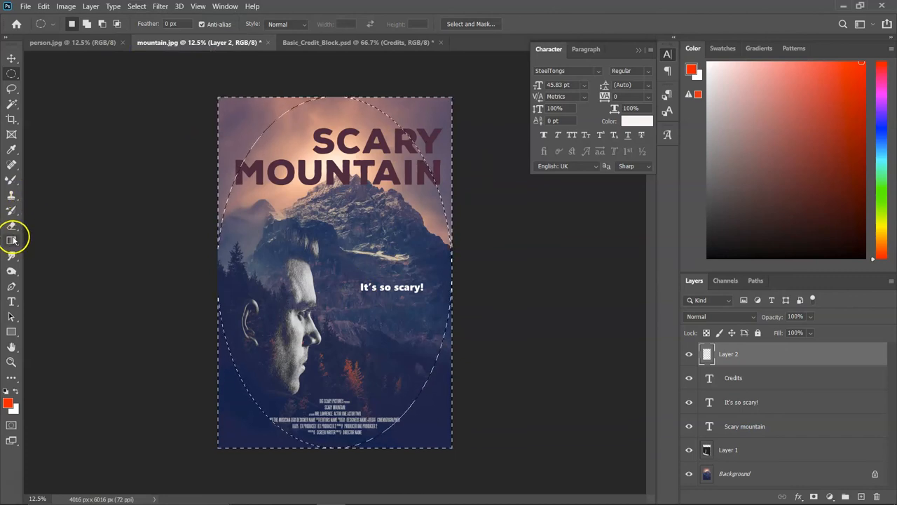
{"action": "left_click", "coordinate": [11, 240]}
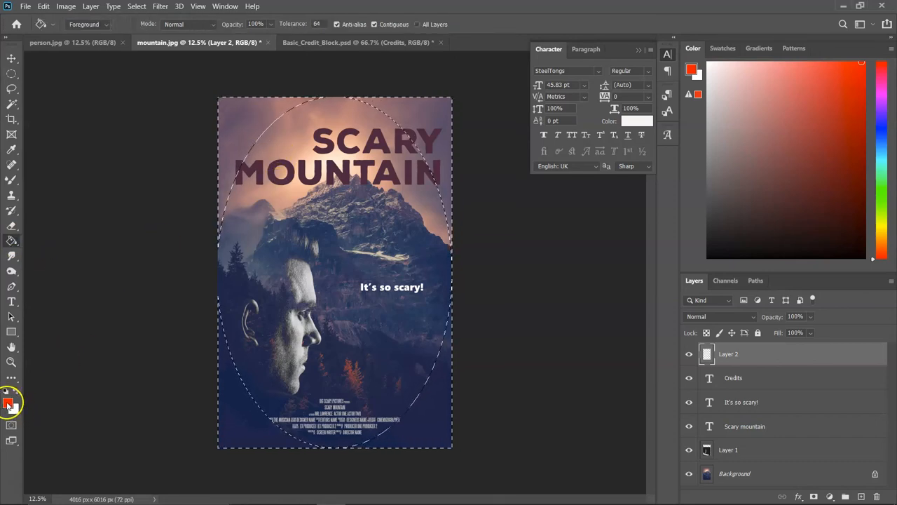
{"action": "left_click", "coordinate": [9, 402]}
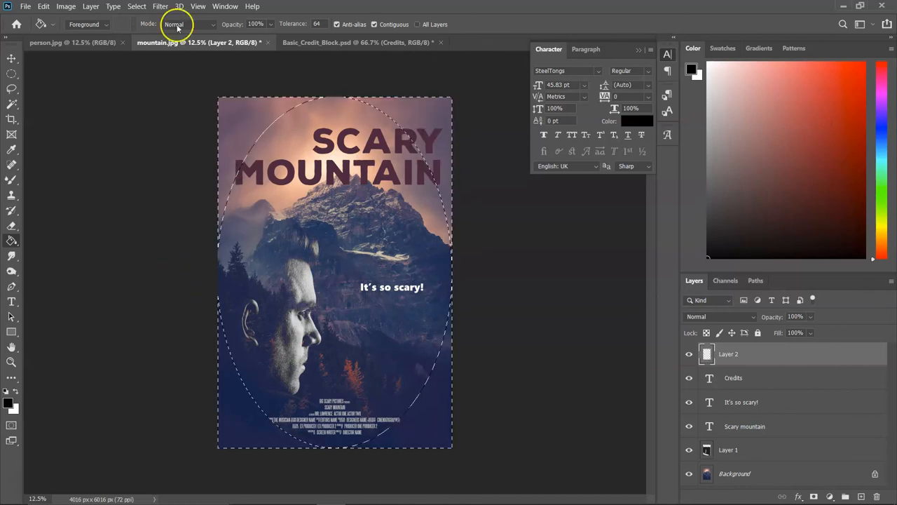
Step: Re-feather the inverted selection, first at 2 pixels, then at a 300-pixel radius
{"action": "left_click", "coordinate": [137, 6]}
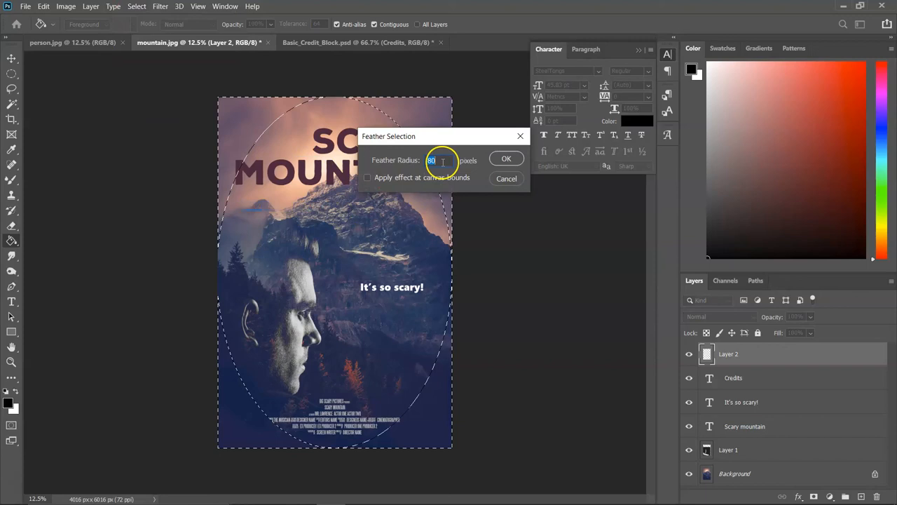
{"action": "type", "text": "2"}
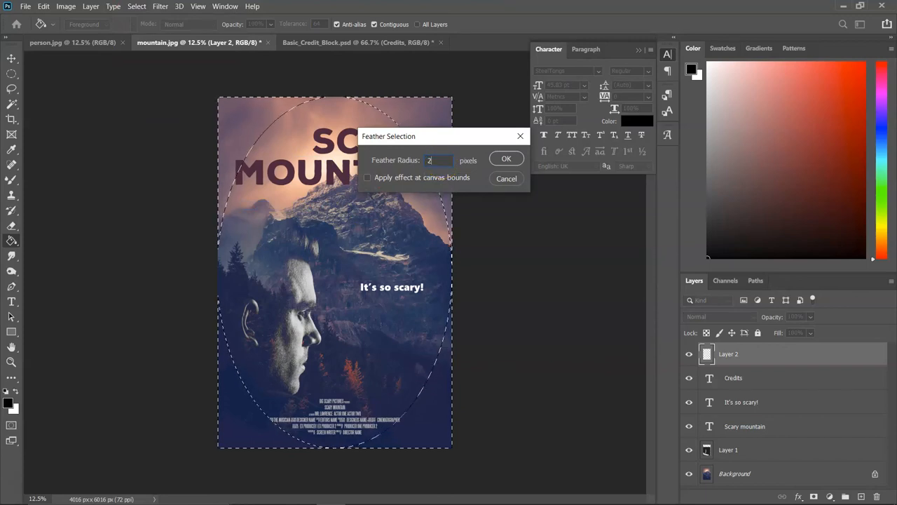
{"action": "left_click", "coordinate": [506, 158]}
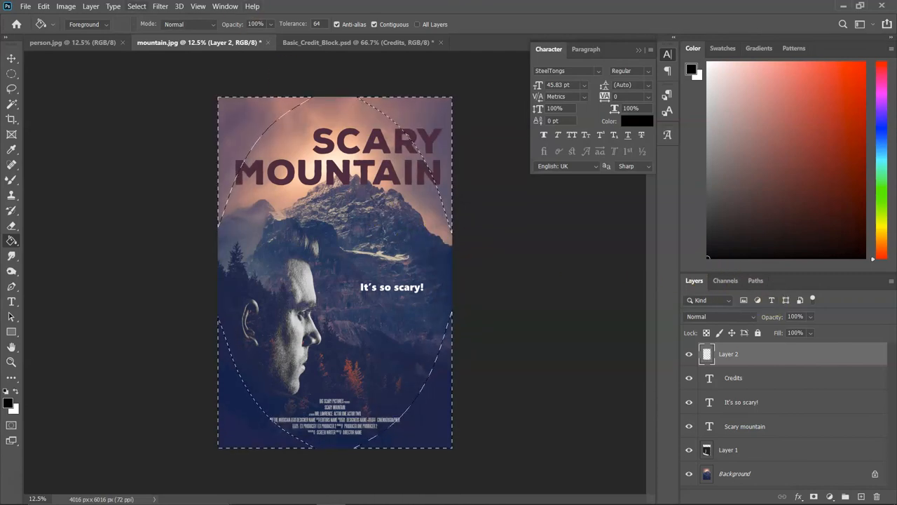
{"action": "left_click", "coordinate": [136, 6]}
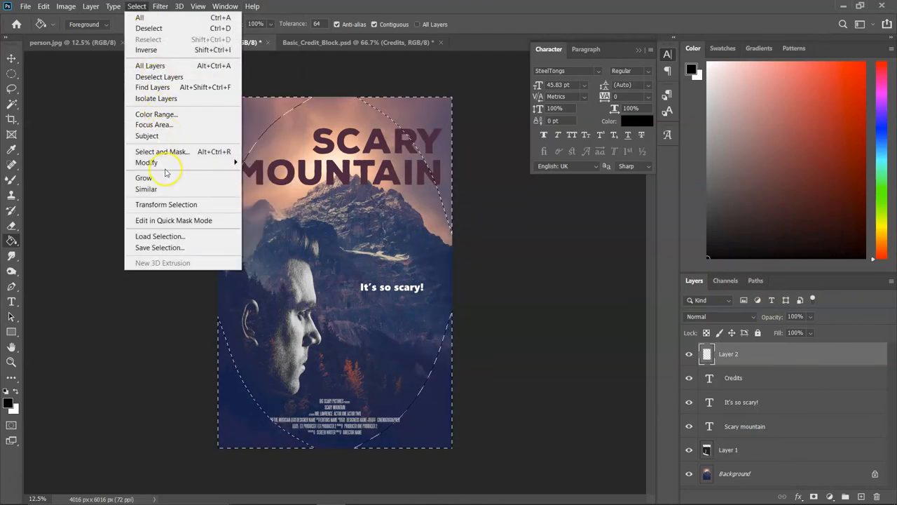
{"action": "mouse_move", "coordinate": [146, 162]}
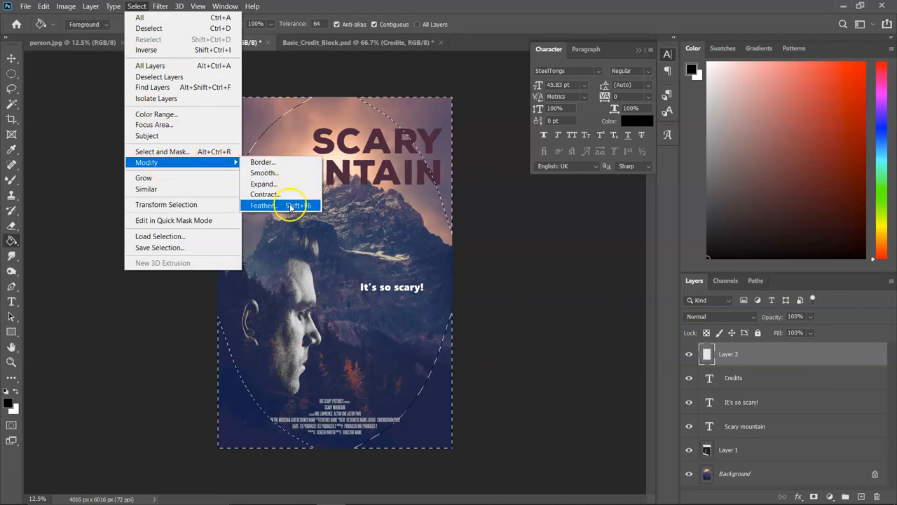
{"action": "left_click", "coordinate": [263, 204]}
{"action": "type", "text": "300"}
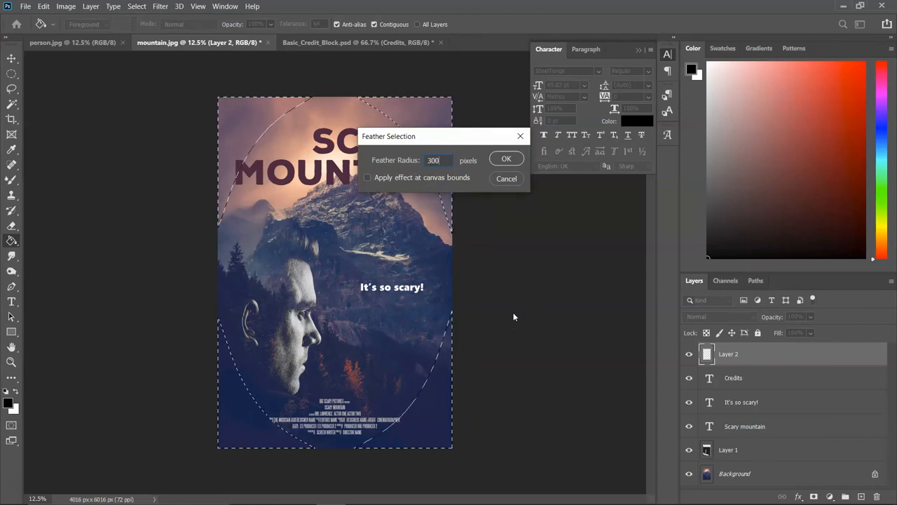
{"action": "left_click", "coordinate": [506, 158]}
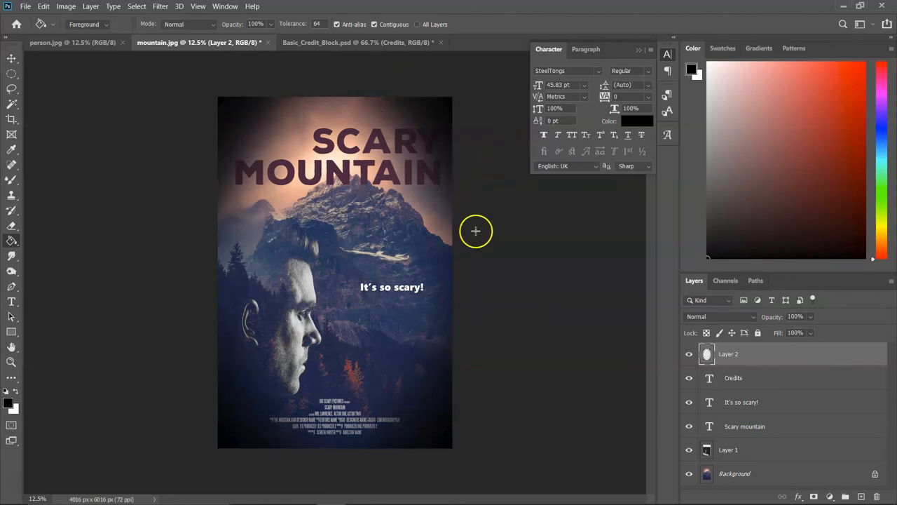
{"action": "mouse_move", "coordinate": [478, 266]}
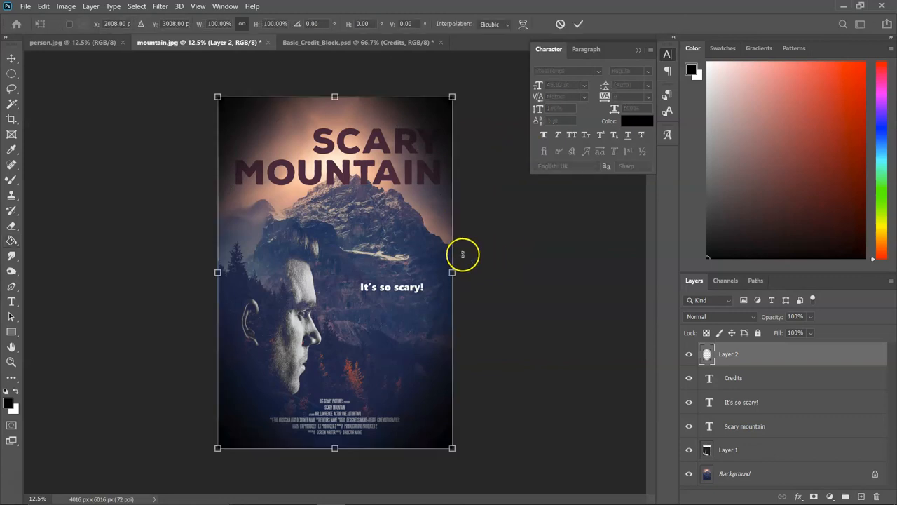
{"action": "mouse_move", "coordinate": [224, 102]}
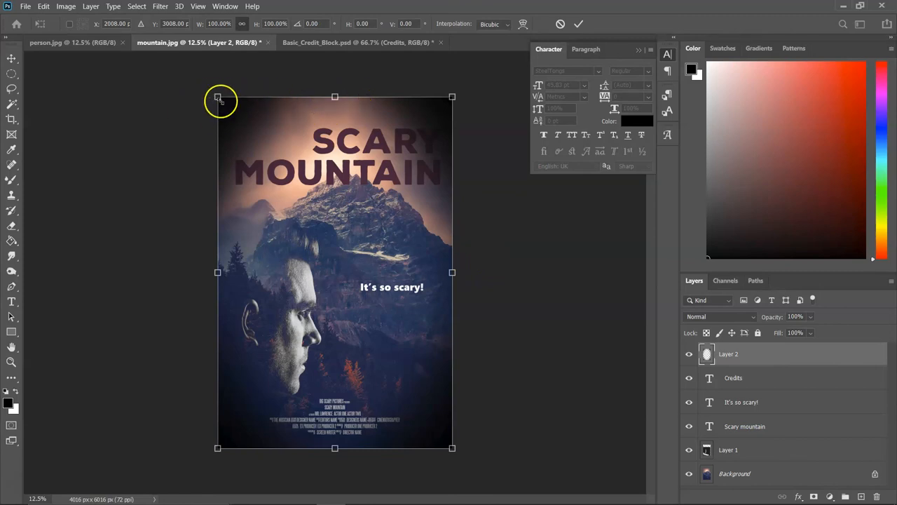
Step: Scale the black vignette layer to about 117.33% past the poster edges and commit
{"action": "left_click_drag", "start_coordinate": [217, 97], "coordinate": [195, 64]}
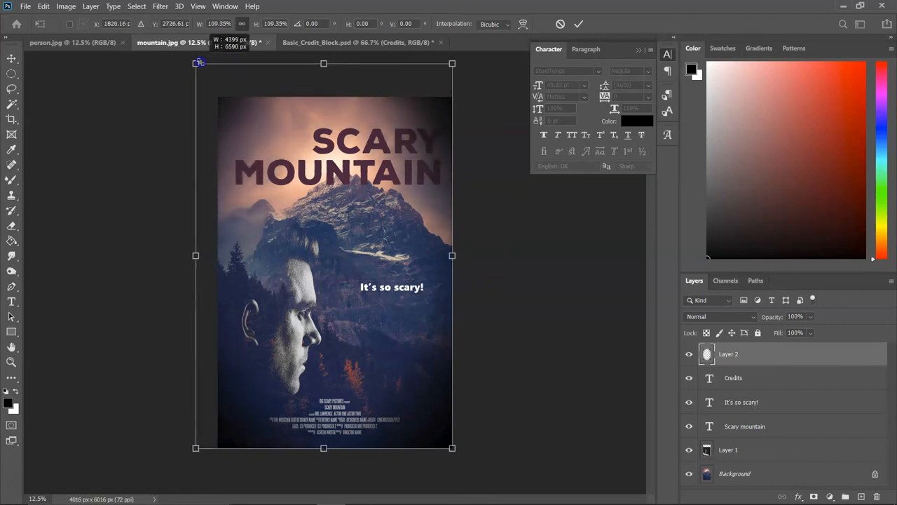
{"action": "left_click_drag", "start_coordinate": [195, 63], "coordinate": [190, 113]}
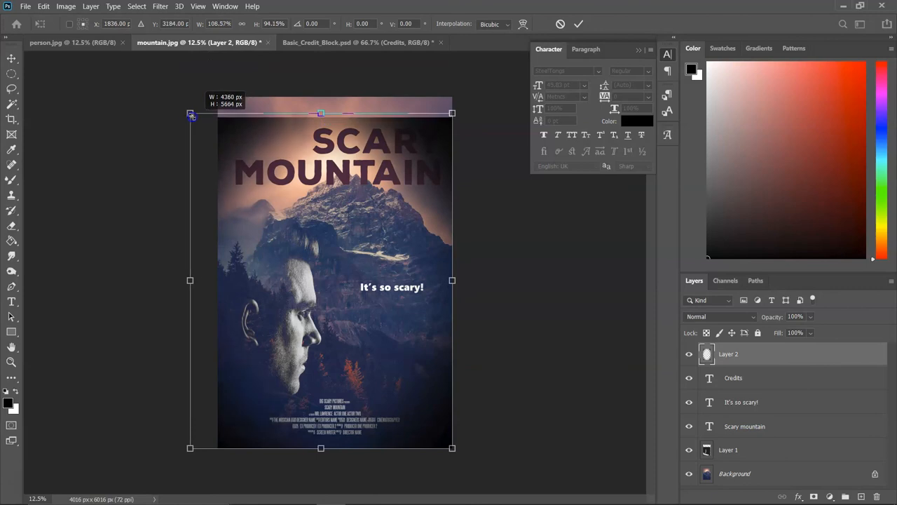
{"action": "left_click_drag", "start_coordinate": [191, 113], "coordinate": [203, 65]}
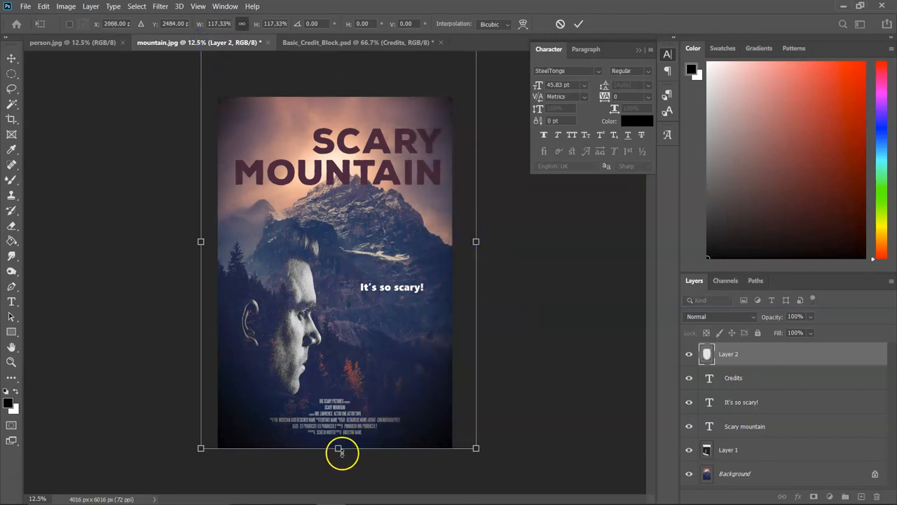
{"action": "left_click_drag", "start_coordinate": [341, 449], "coordinate": [349, 439]}
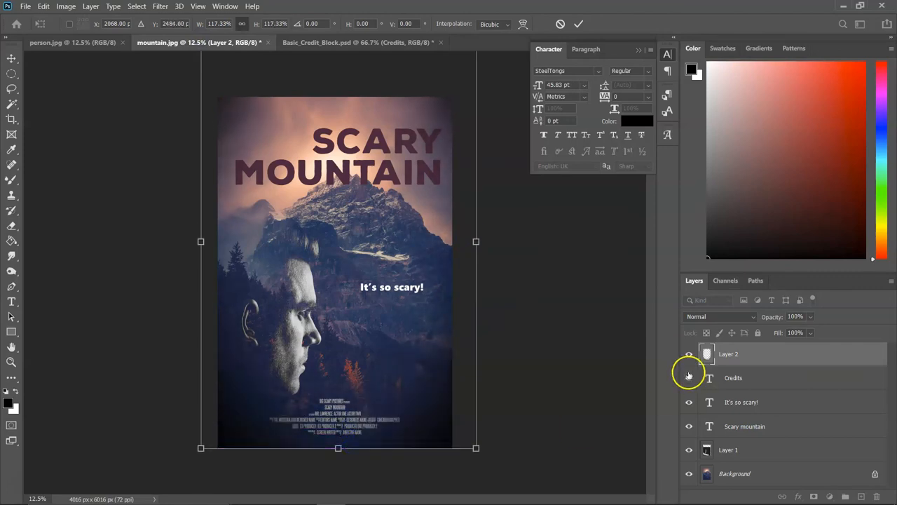
{"action": "left_click", "coordinate": [689, 354]}
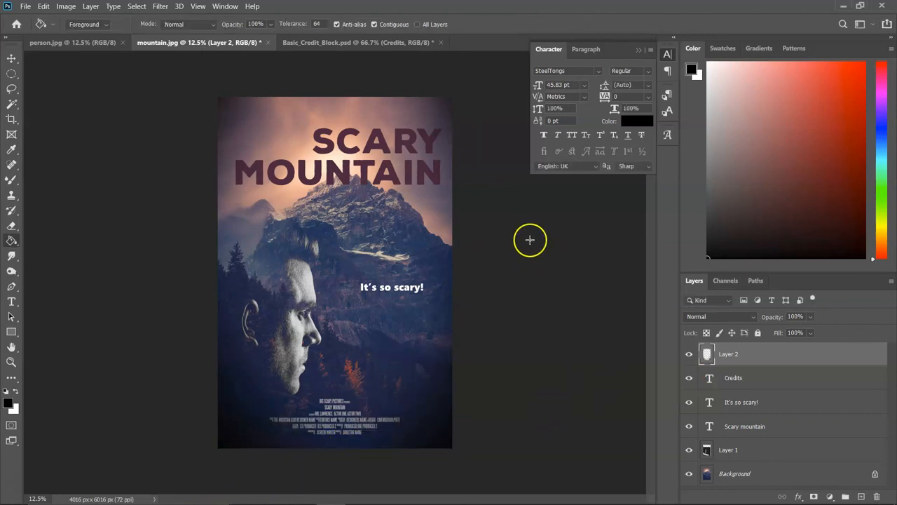
{"action": "left_click", "coordinate": [689, 354]}
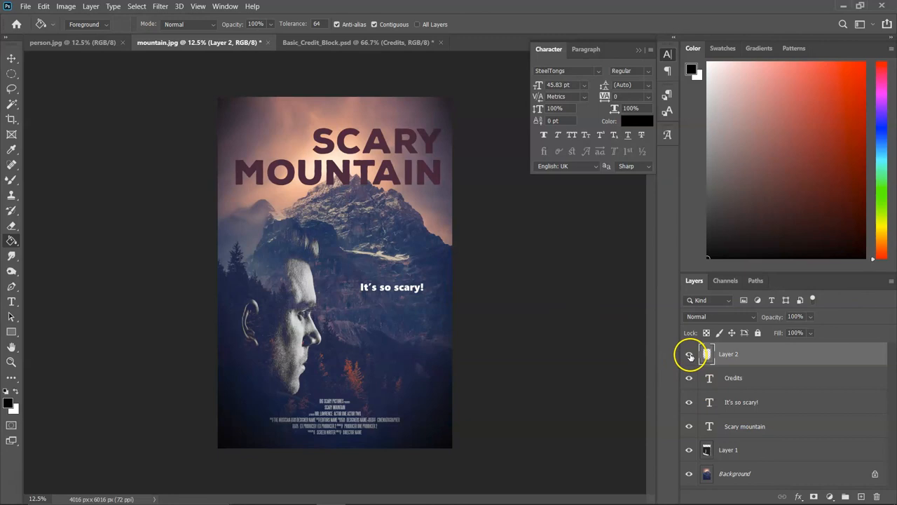
{"action": "left_click", "coordinate": [689, 353]}
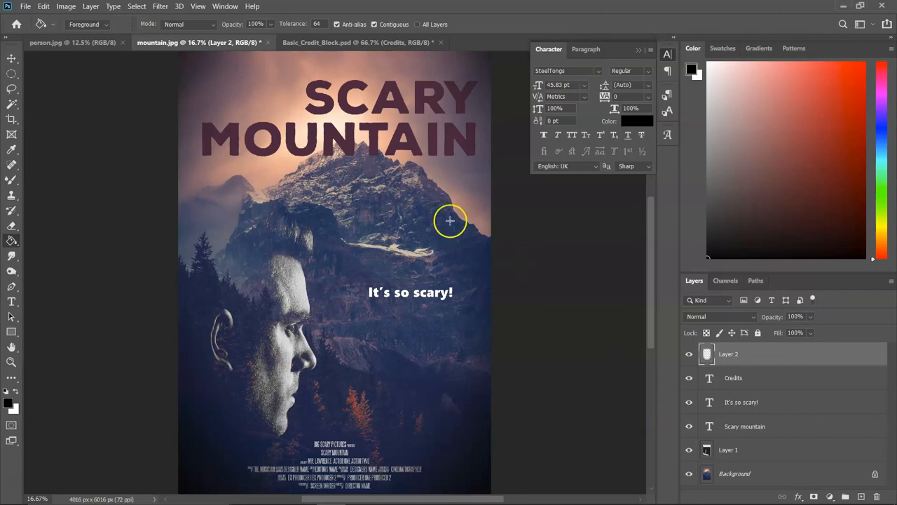
{"action": "mouse_move", "coordinate": [536, 273]}
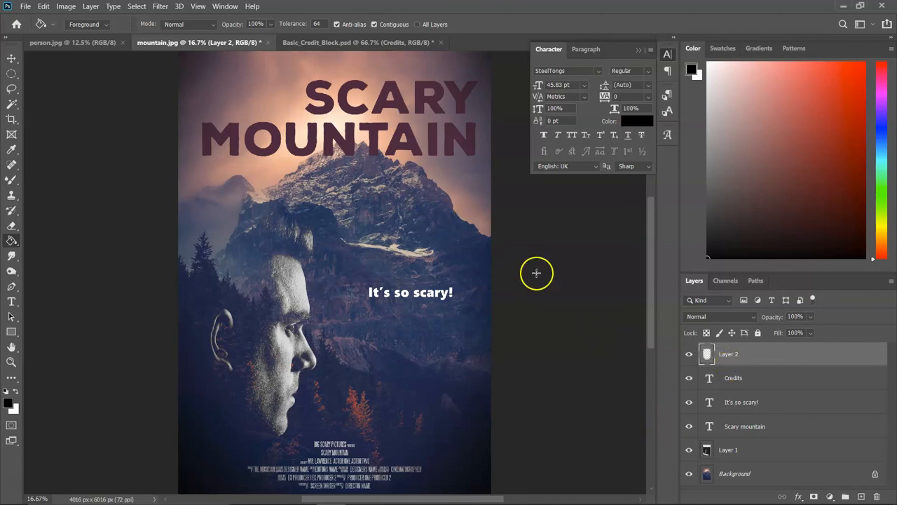
{"action": "mouse_move", "coordinate": [146, 157]}
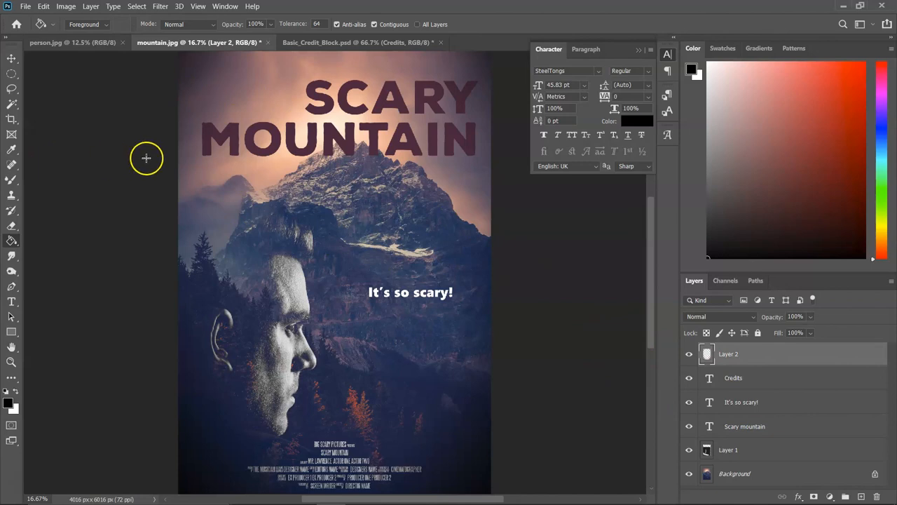
{"action": "left_click", "coordinate": [734, 473]}
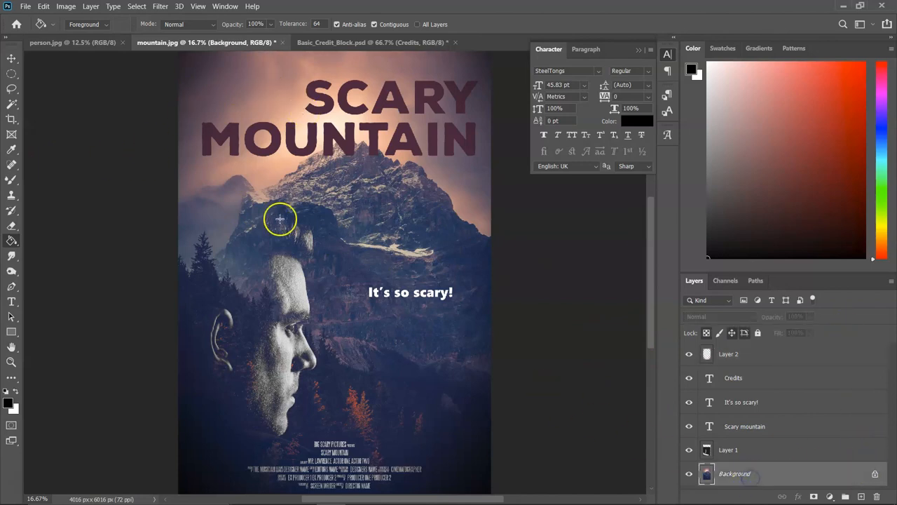
Step: Add 11.07% Uniform noise to the Background photo with Filter > Noise > Add Noise
{"action": "left_click", "coordinate": [160, 6]}
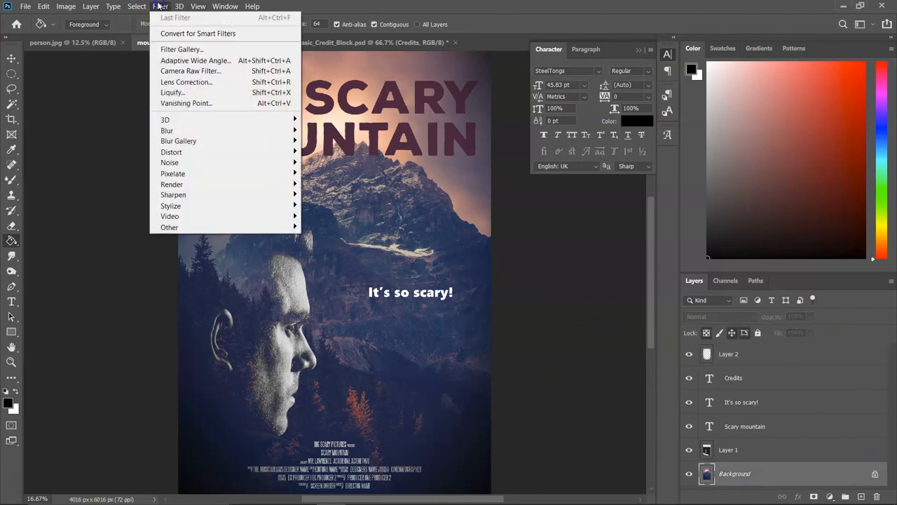
{"action": "mouse_move", "coordinate": [170, 162]}
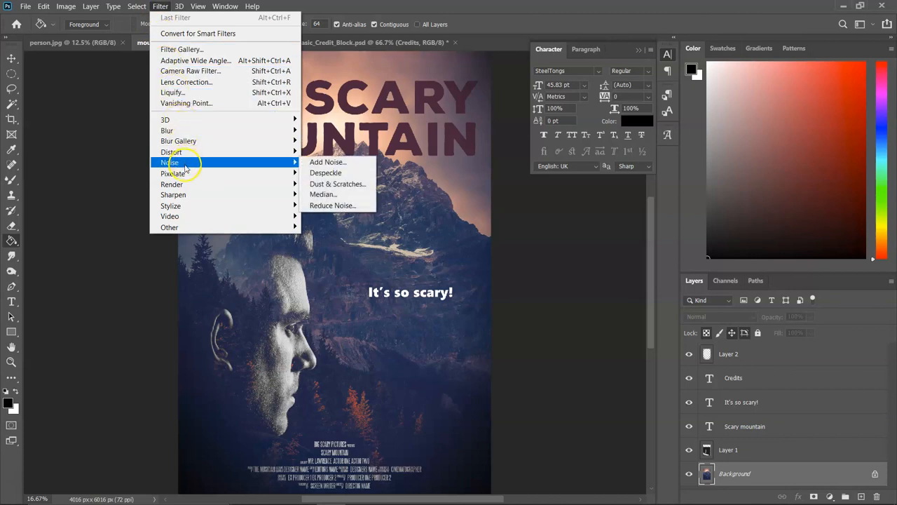
{"action": "mouse_move", "coordinate": [328, 162]}
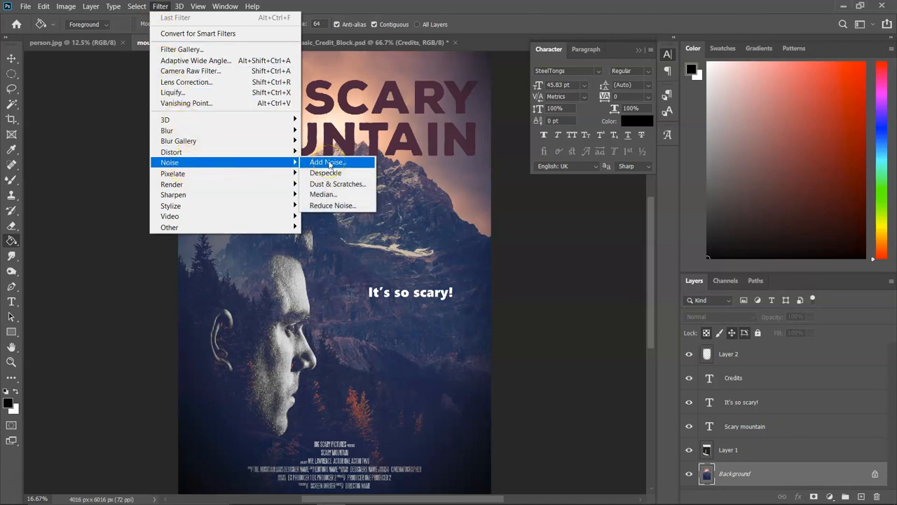
{"action": "left_click", "coordinate": [327, 162]}
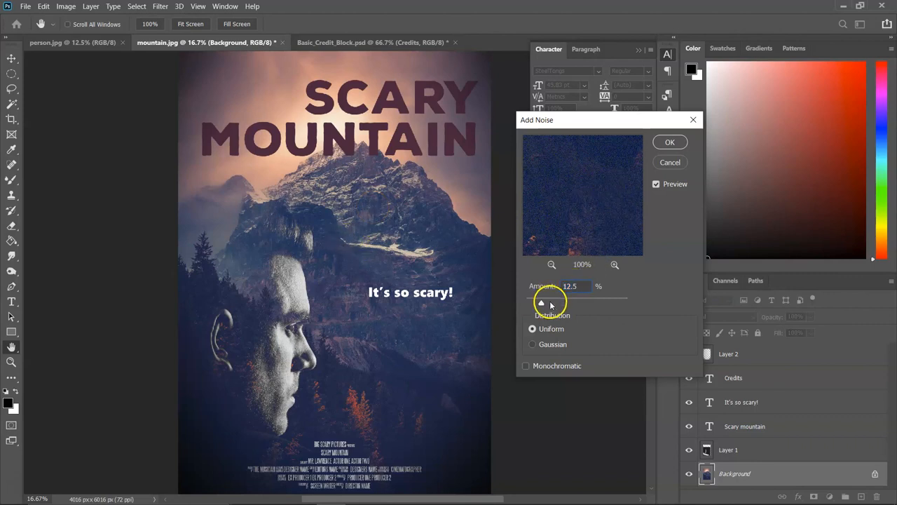
{"action": "left_click_drag", "start_coordinate": [541, 303], "coordinate": [580, 302]}
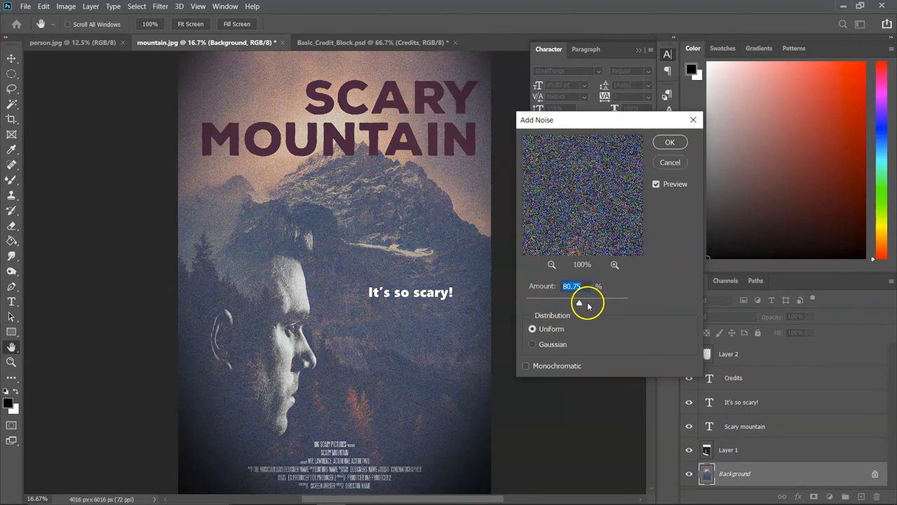
{"action": "left_click_drag", "start_coordinate": [579, 302], "coordinate": [550, 303]}
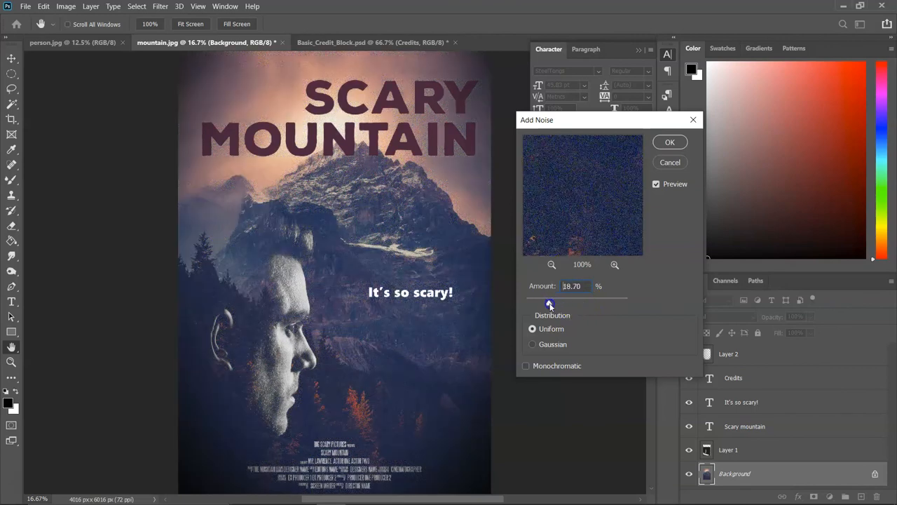
{"action": "left_click_drag", "start_coordinate": [550, 303], "coordinate": [545, 303]}
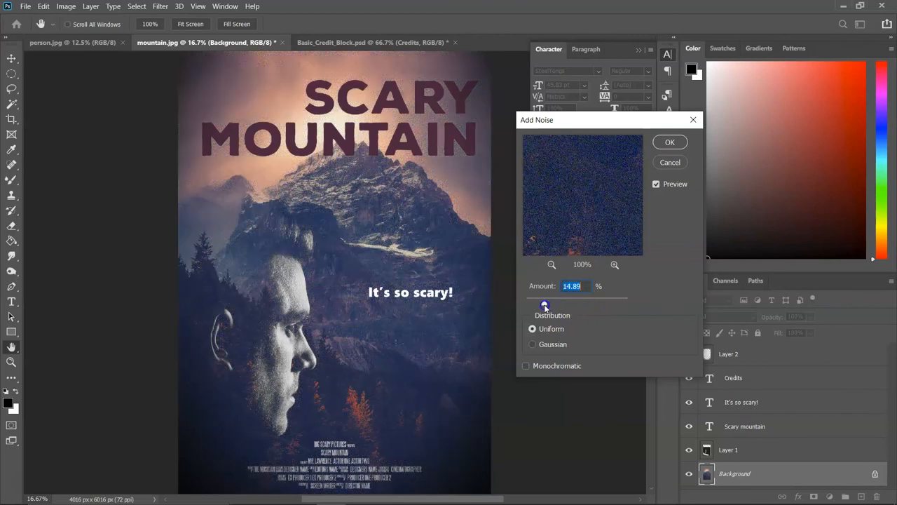
{"action": "left_click_drag", "start_coordinate": [545, 303], "coordinate": [539, 303]}
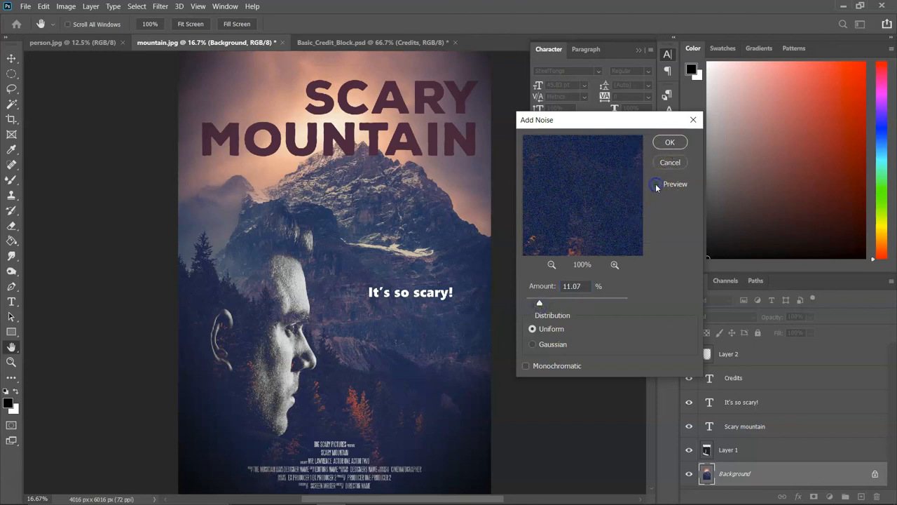
{"action": "left_click", "coordinate": [655, 184]}
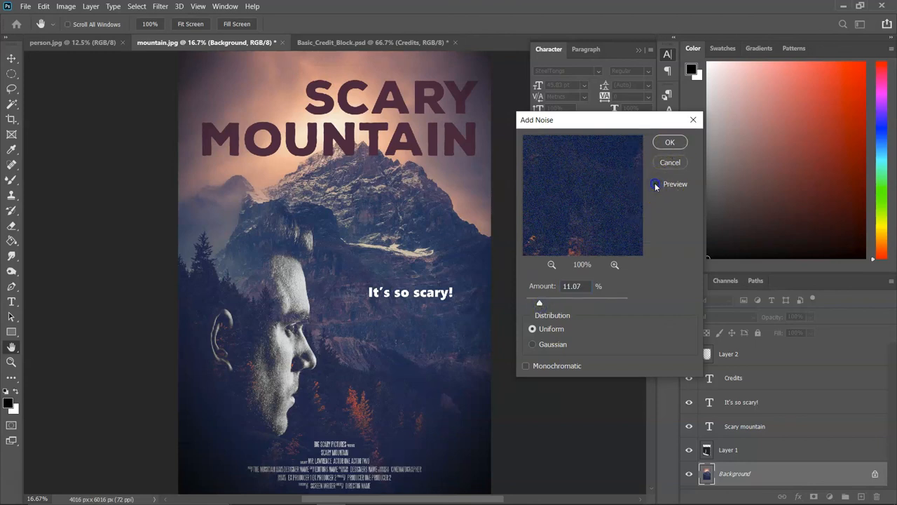
{"action": "left_click", "coordinate": [670, 141]}
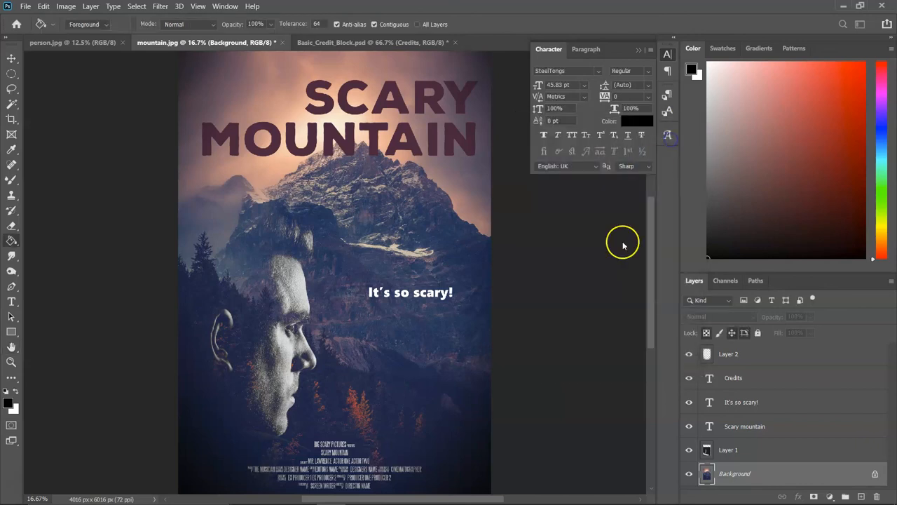
{"action": "mouse_move", "coordinate": [592, 270]}
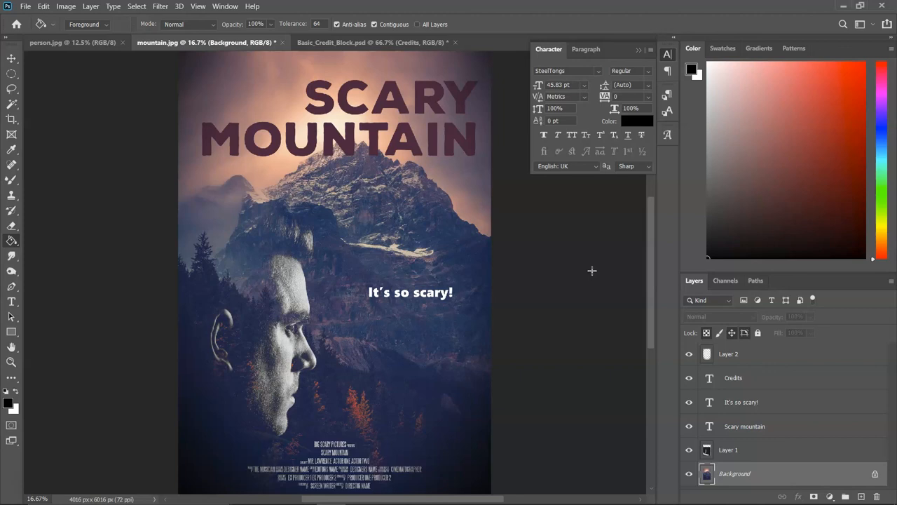
{"action": "mouse_move", "coordinate": [574, 277]}
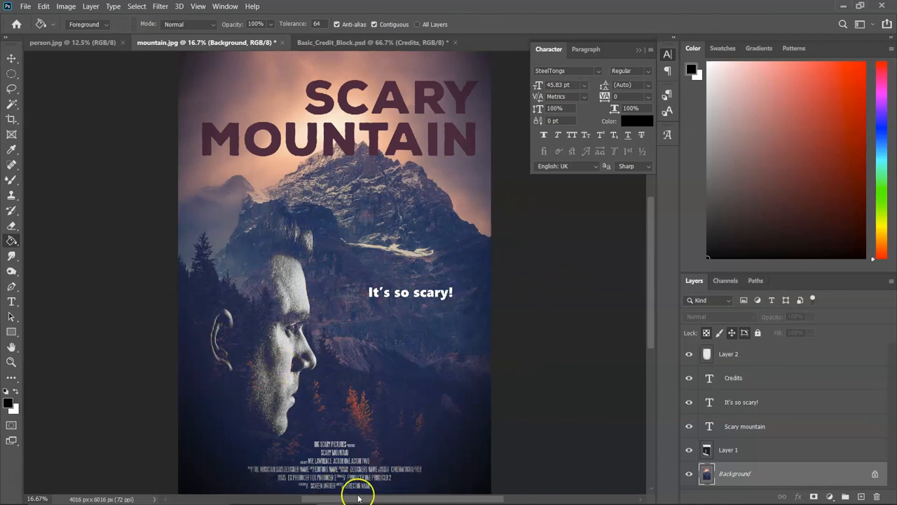
{"action": "mouse_move", "coordinate": [455, 61]}
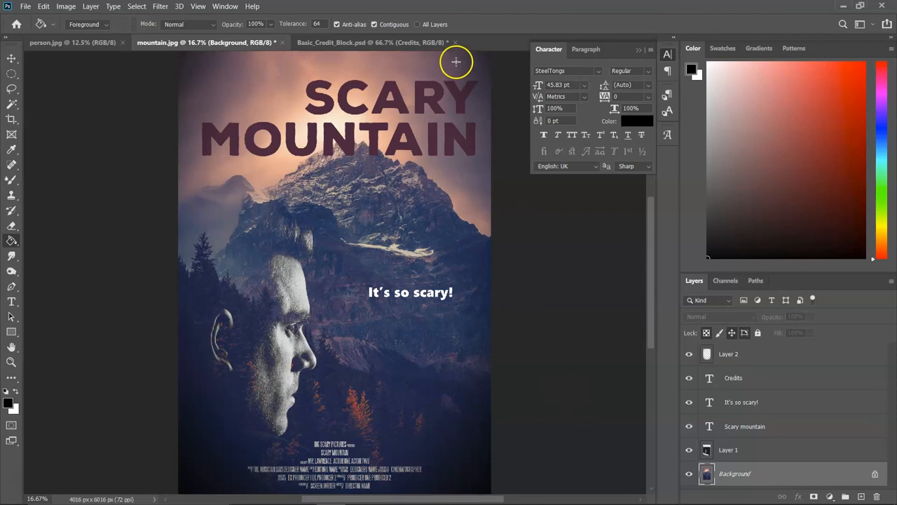
{"action": "mouse_move", "coordinate": [635, 363]}
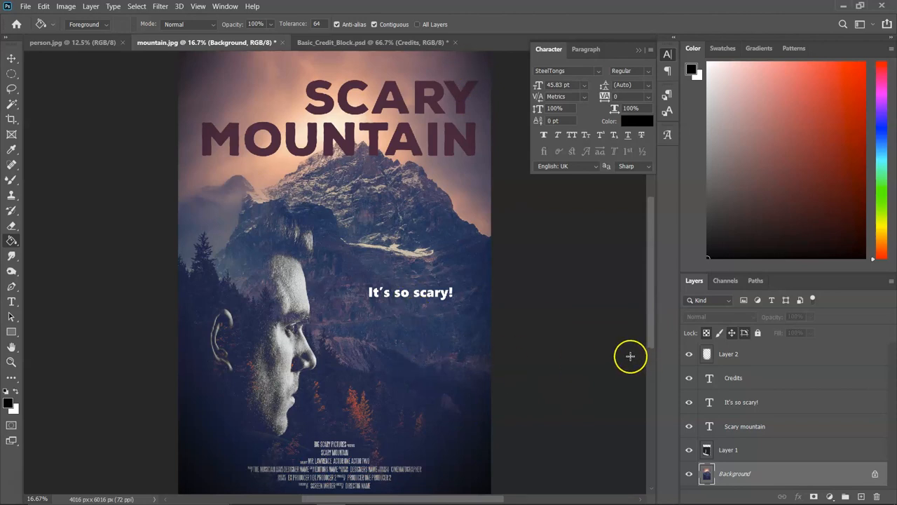
{"action": "mouse_move", "coordinate": [591, 310]}
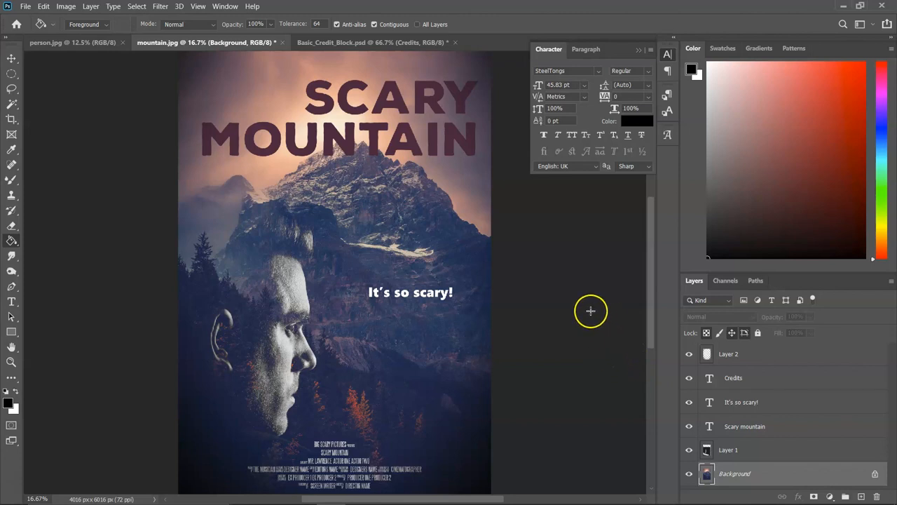
{"action": "mouse_move", "coordinate": [570, 316]}
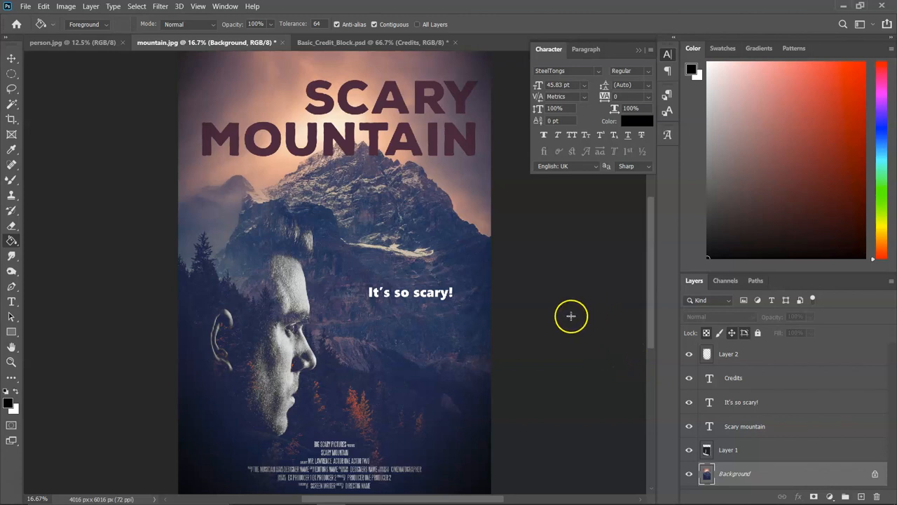
{"action": "mouse_move", "coordinate": [565, 304]}
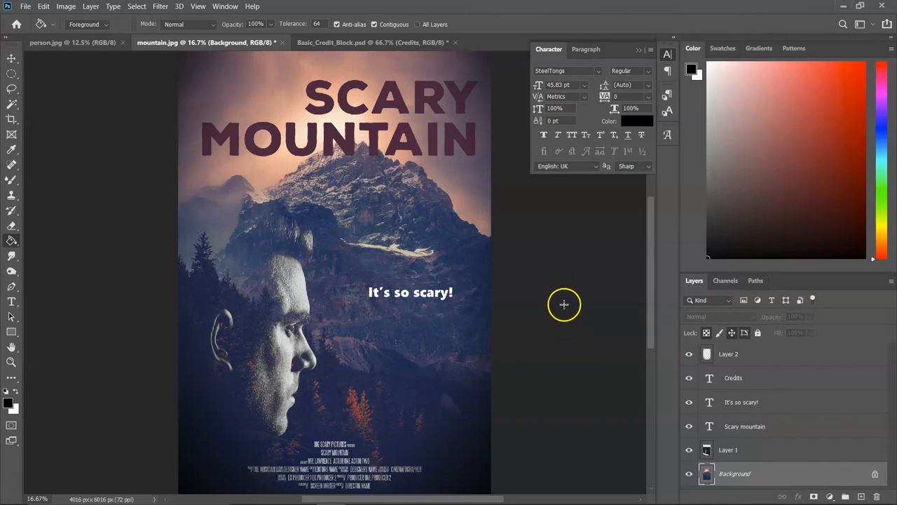